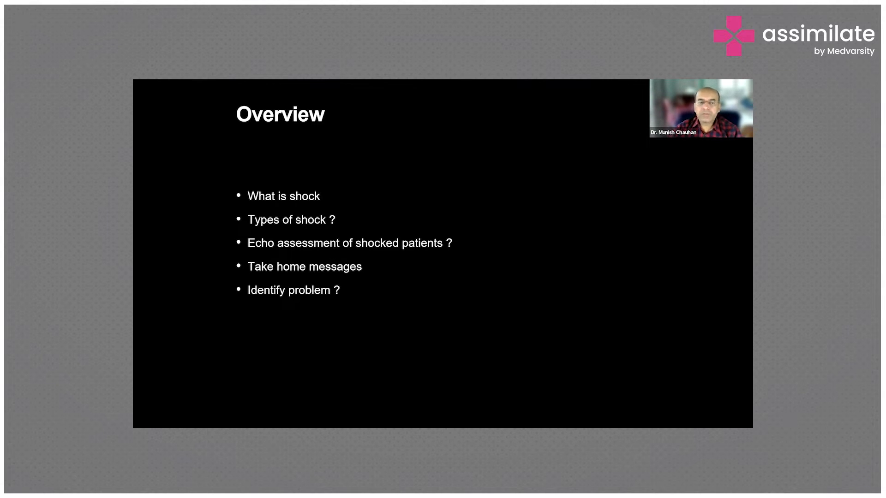
mouse_move(256, 212)
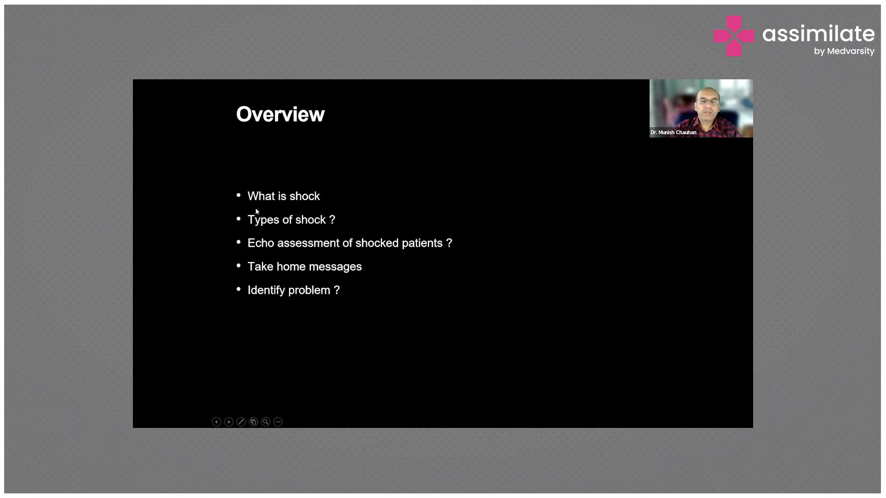
mouse_move(323, 237)
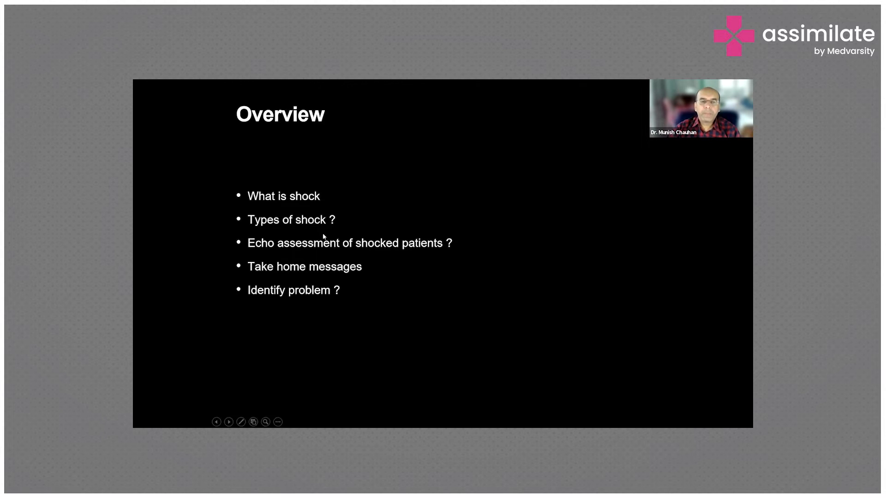
mouse_move(479, 264)
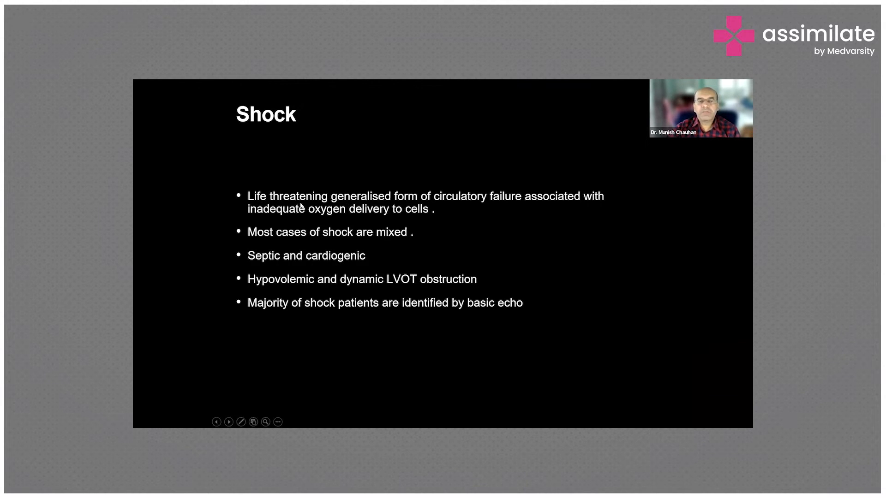
mouse_move(435, 225)
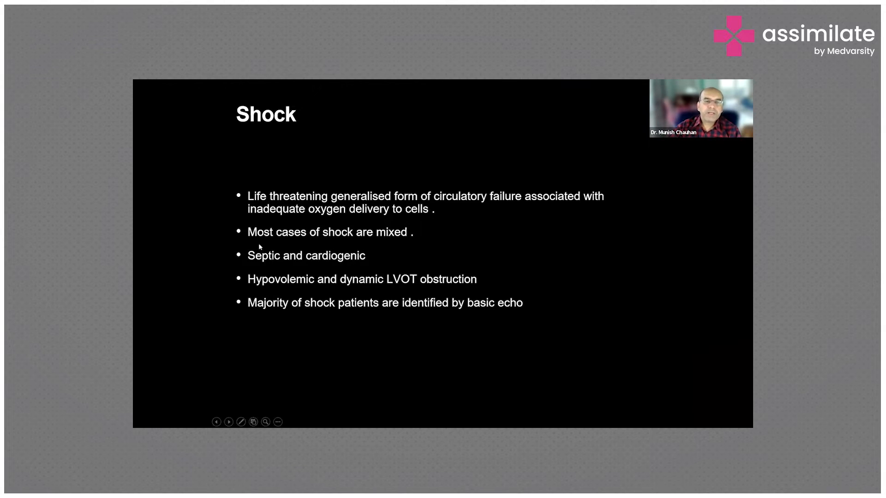
mouse_move(368, 250)
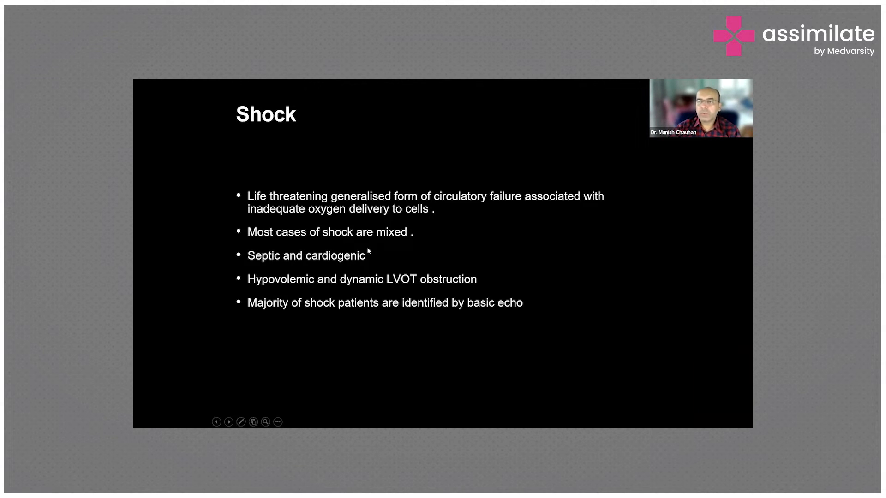
mouse_move(414, 233)
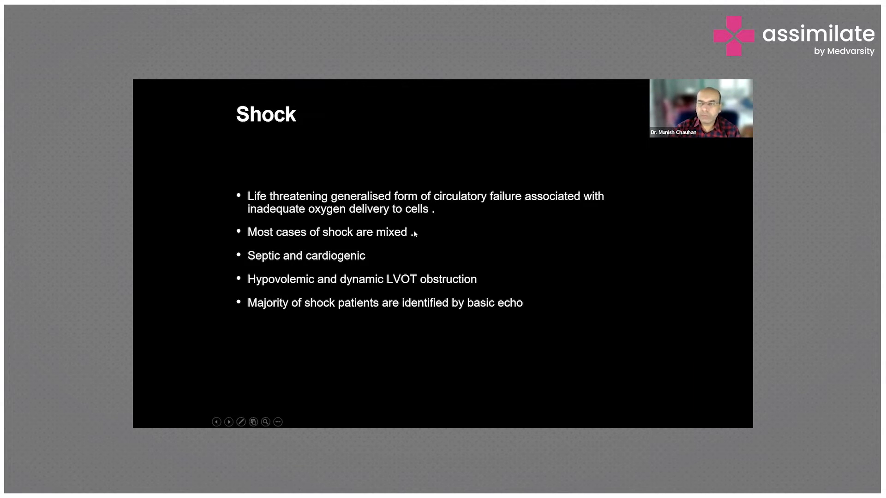
mouse_move(417, 294)
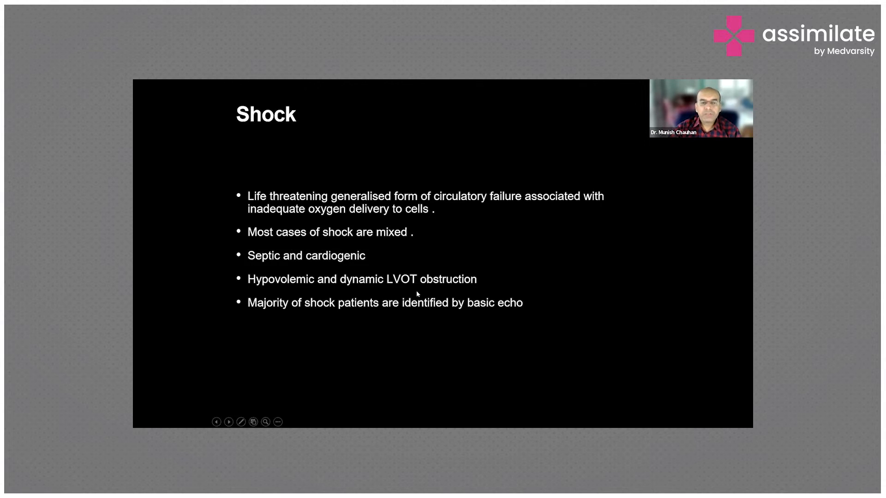
mouse_move(566, 319)
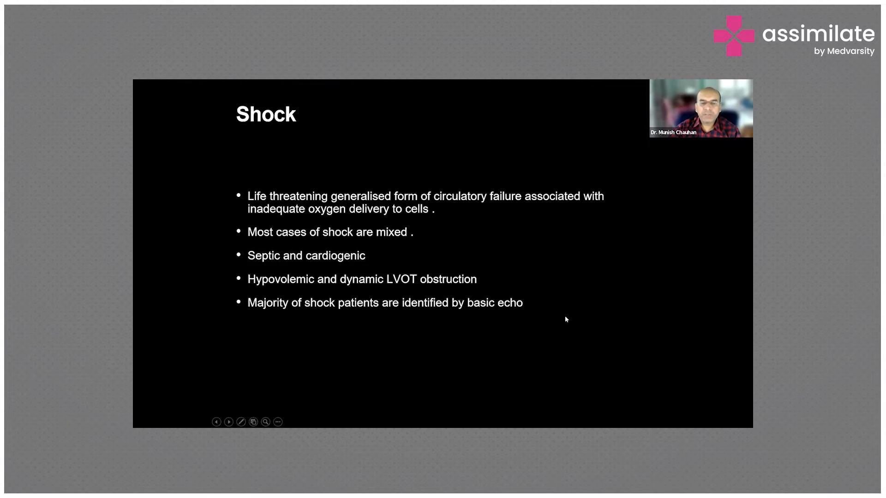
mouse_move(488, 266)
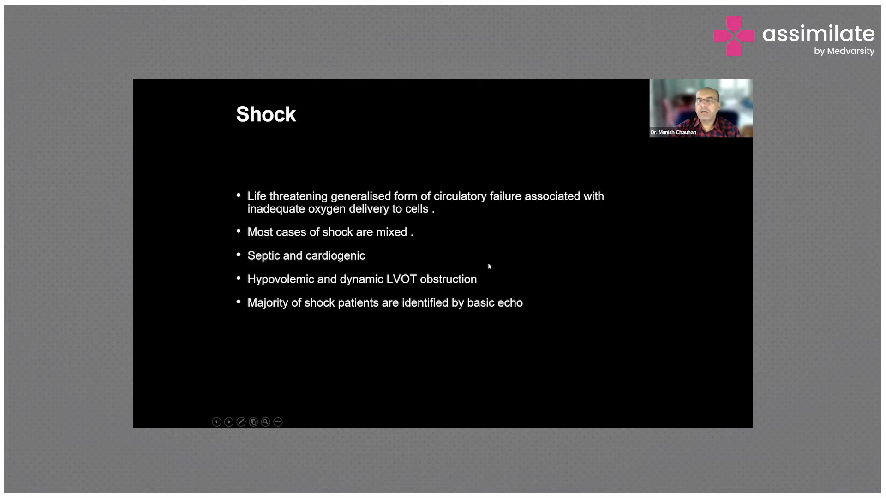
click(228, 422)
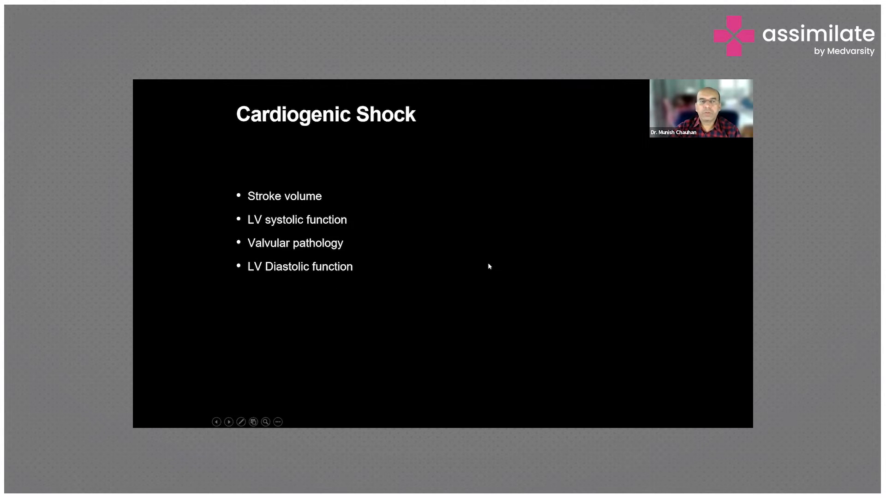
mouse_move(325, 149)
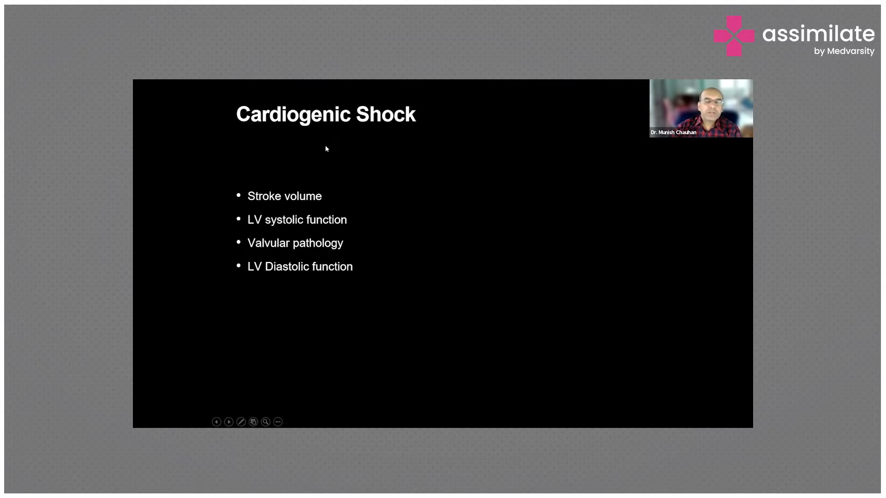
mouse_move(222, 206)
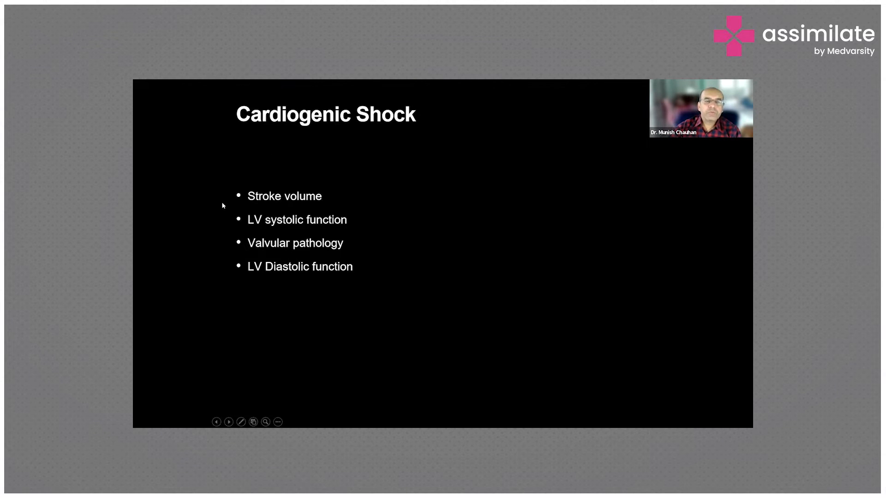
mouse_move(352, 182)
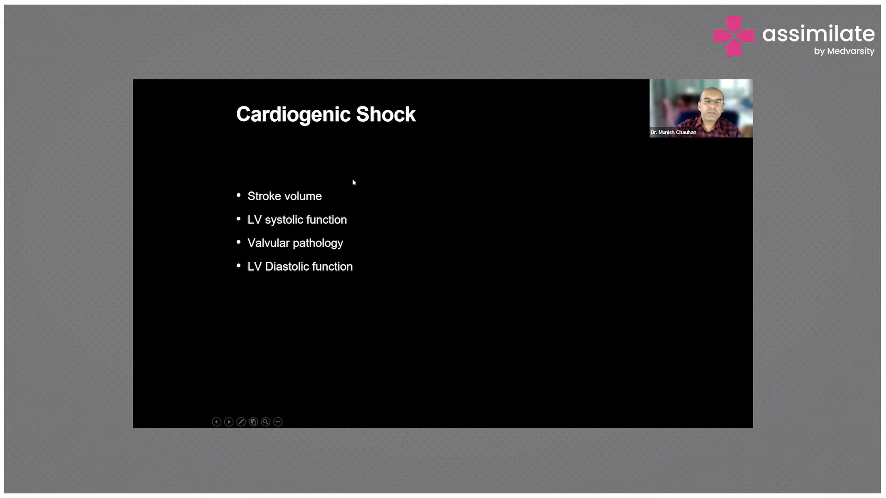
mouse_move(357, 209)
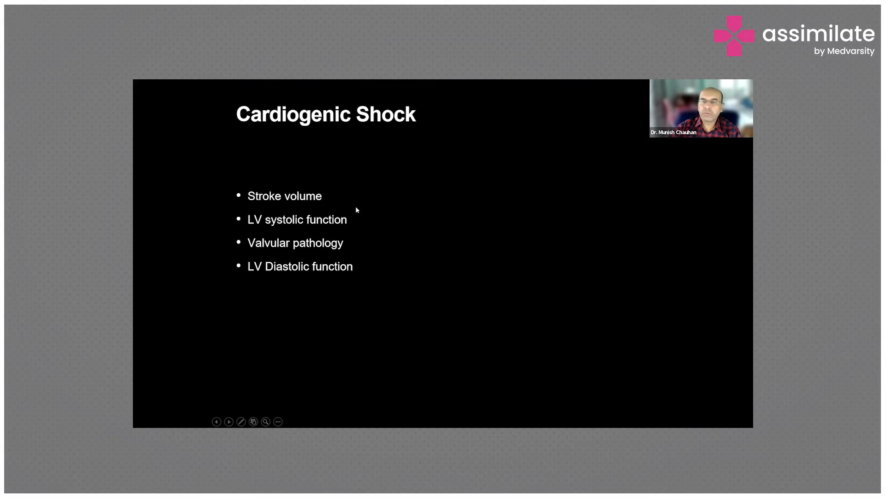
mouse_move(309, 229)
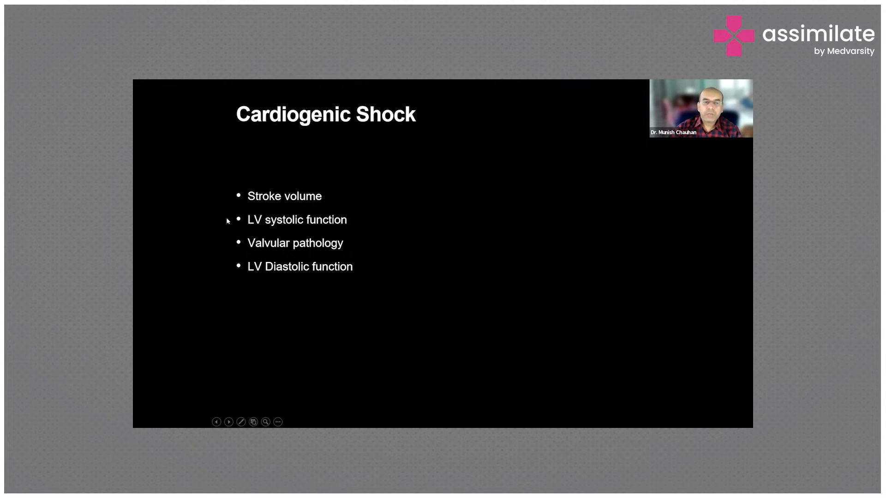
mouse_move(374, 249)
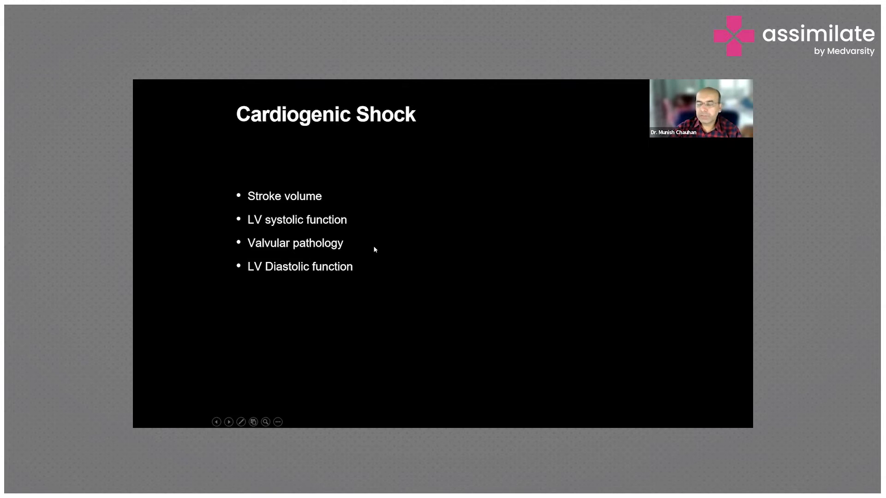
mouse_move(356, 251)
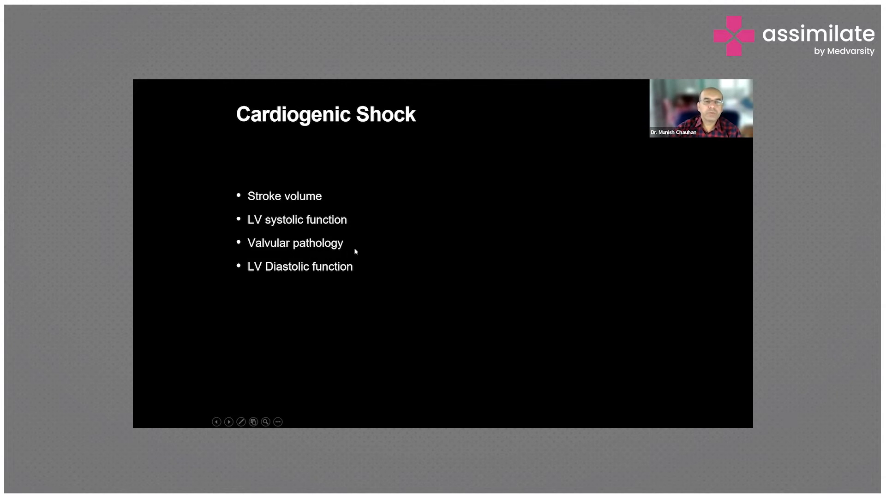
mouse_move(434, 263)
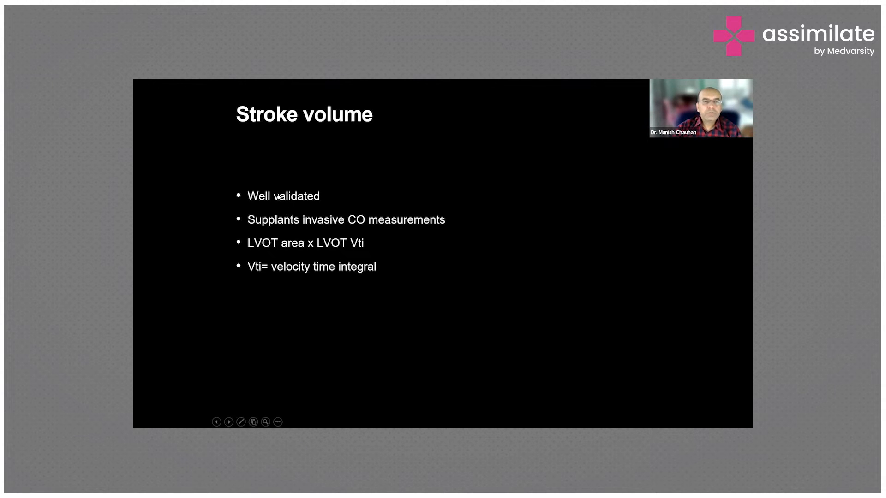
mouse_move(271, 236)
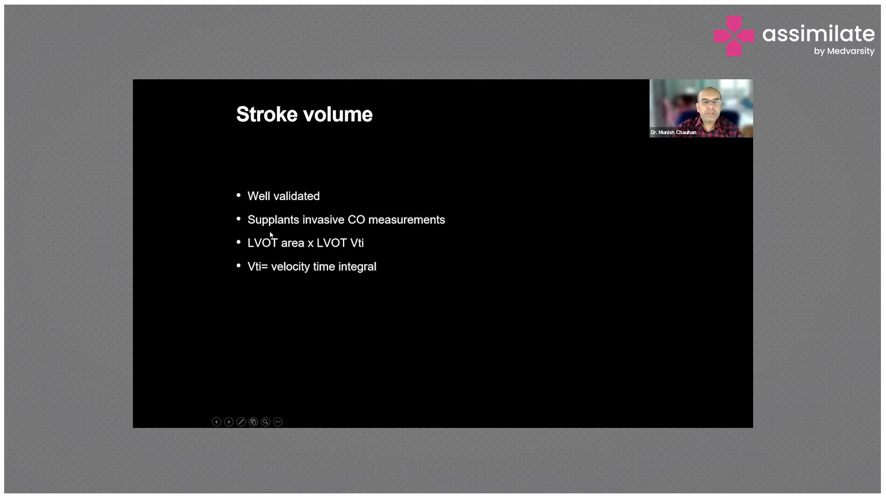
mouse_move(341, 227)
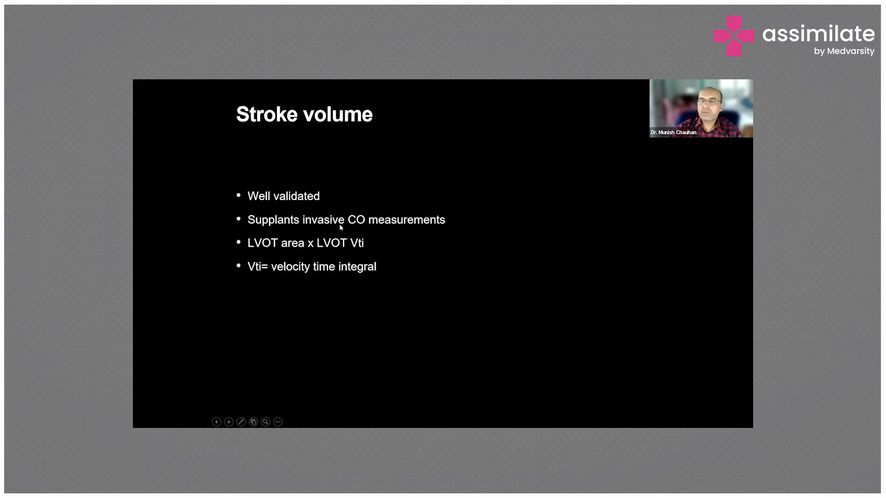
mouse_move(431, 220)
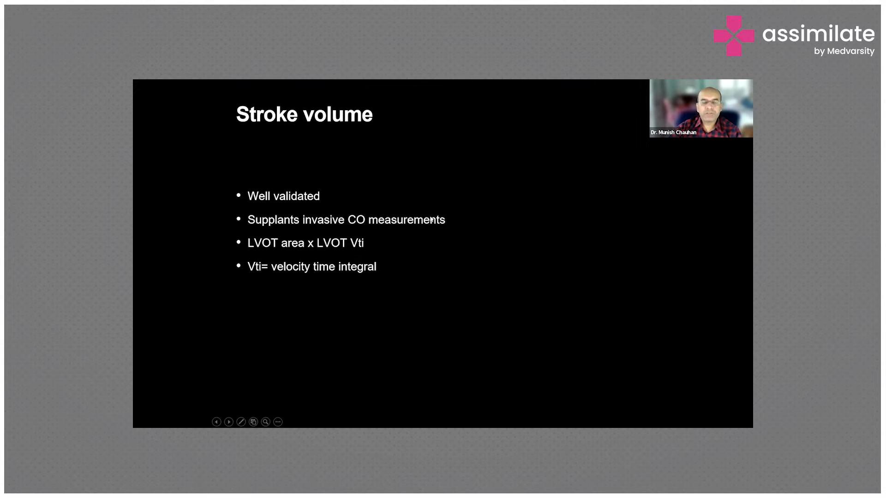
mouse_move(270, 257)
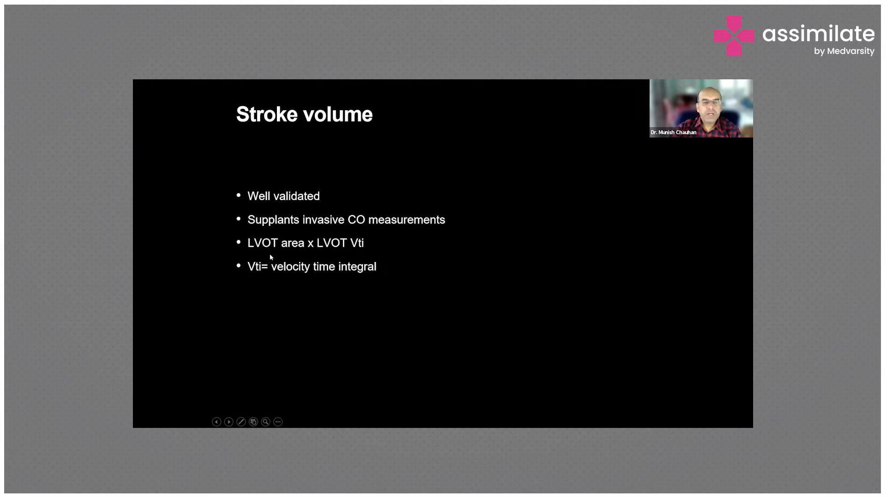
mouse_move(263, 283)
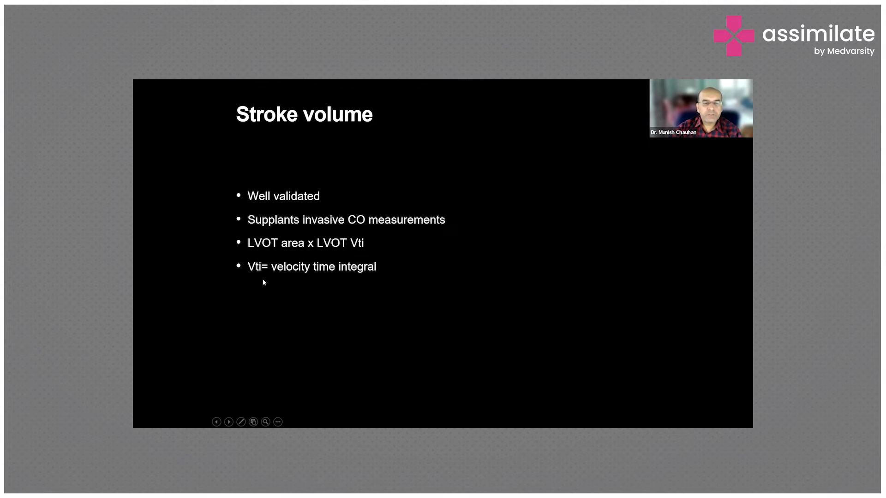
mouse_move(347, 263)
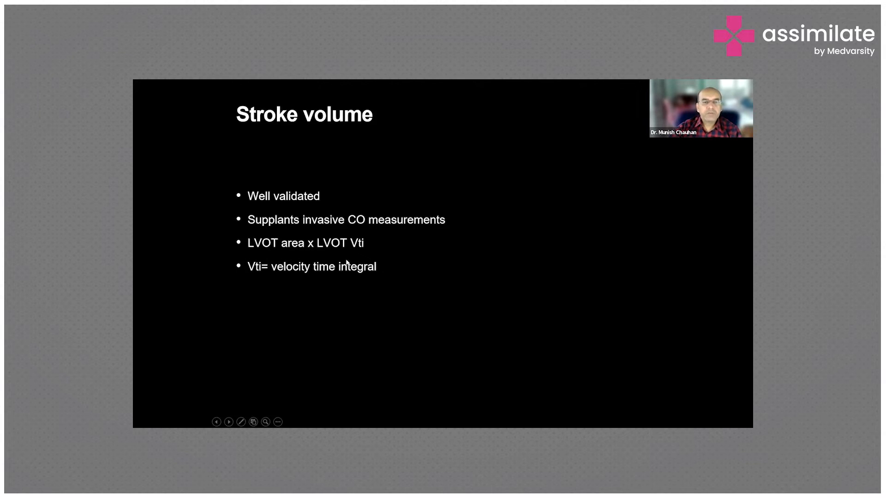
mouse_move(402, 254)
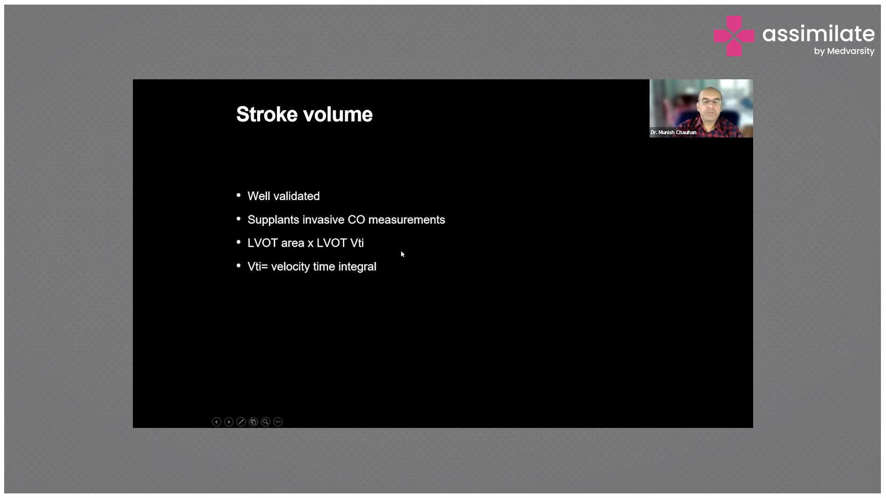
mouse_move(427, 254)
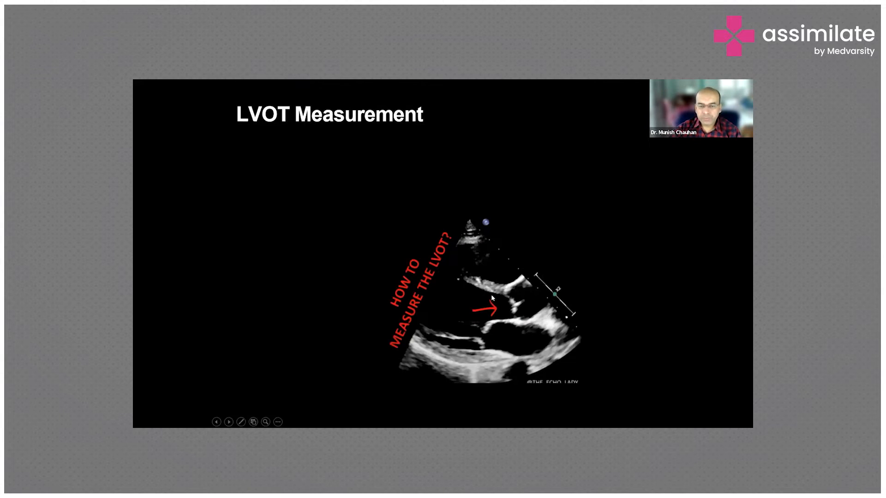
mouse_move(568, 288)
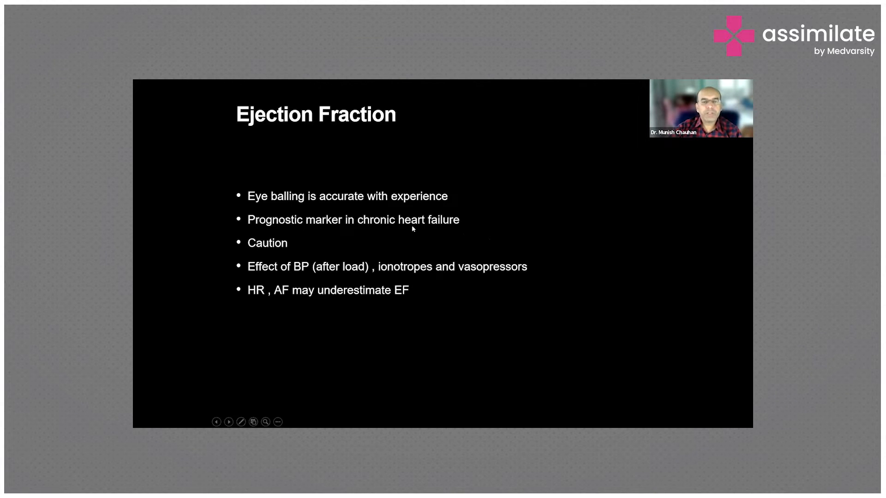
mouse_move(272, 282)
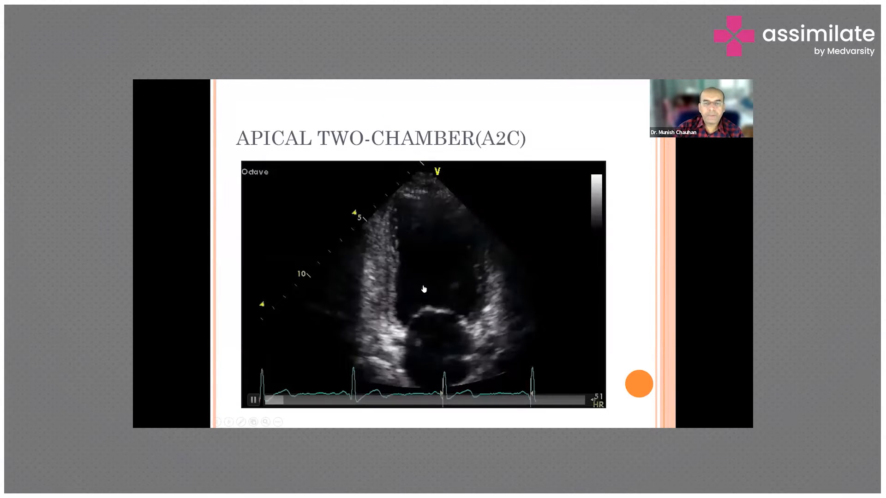
mouse_move(477, 257)
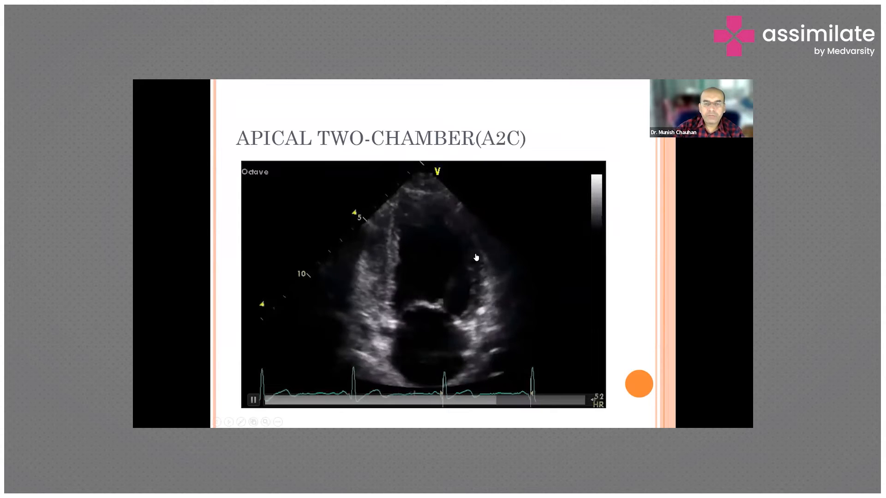
click(253, 400)
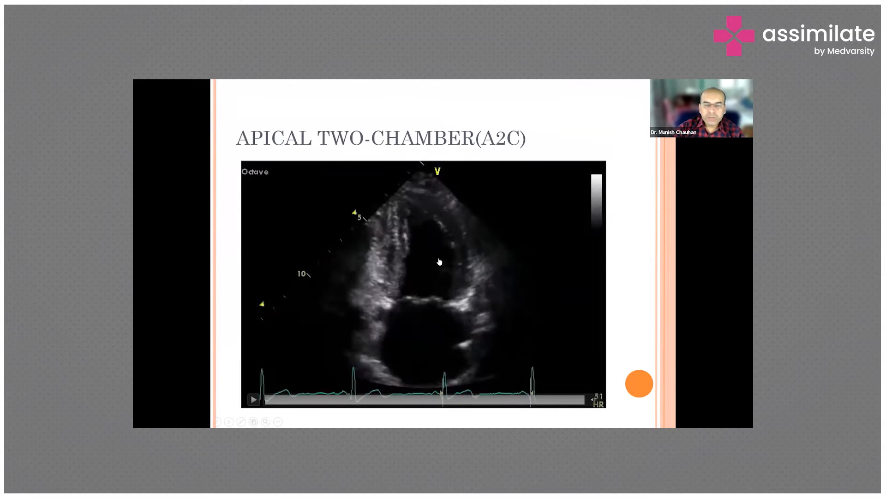
click(253, 400)
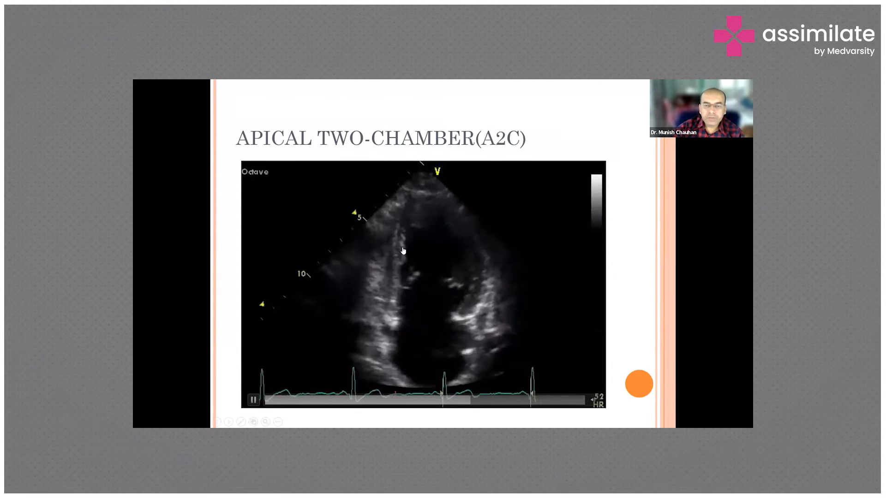
click(253, 400)
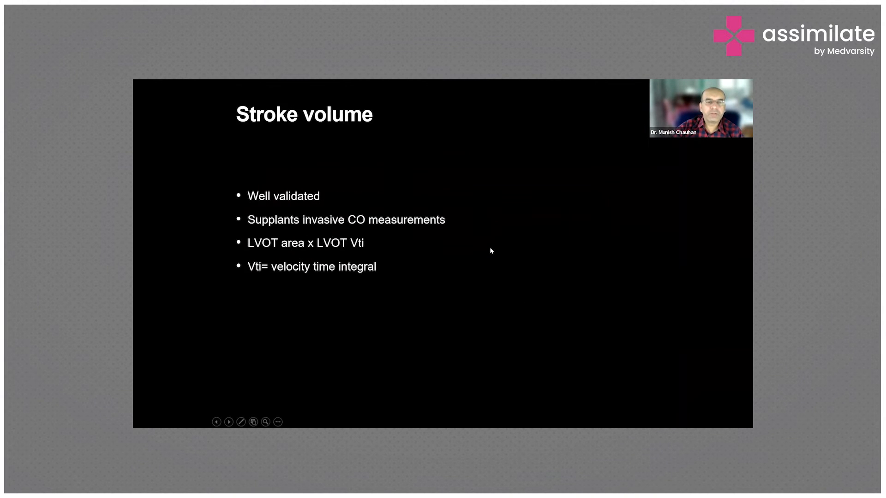
click(228, 422)
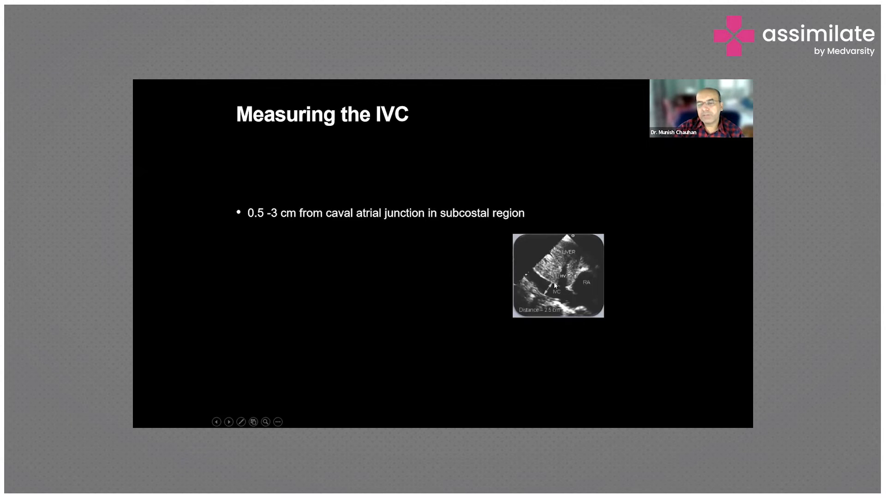
click(228, 422)
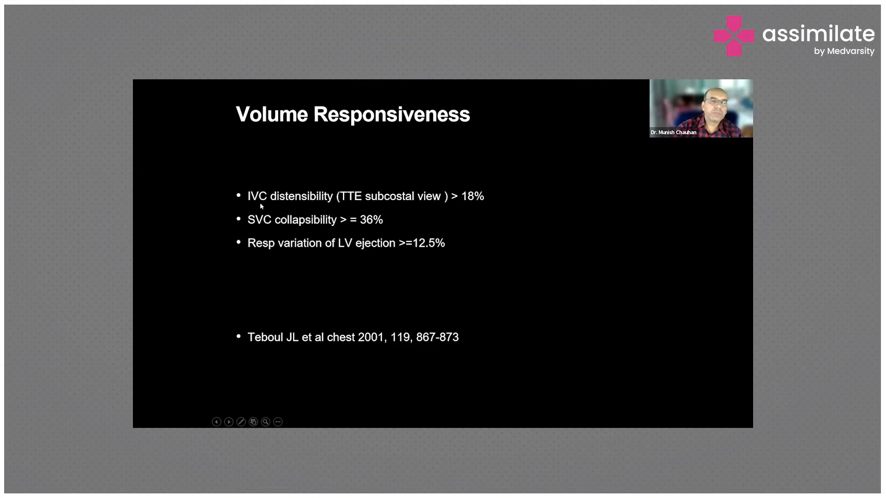
mouse_move(267, 203)
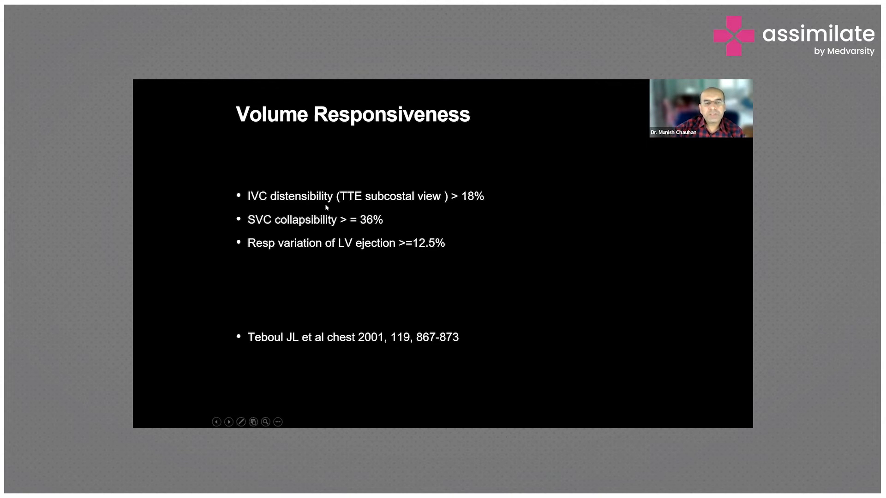
mouse_move(466, 208)
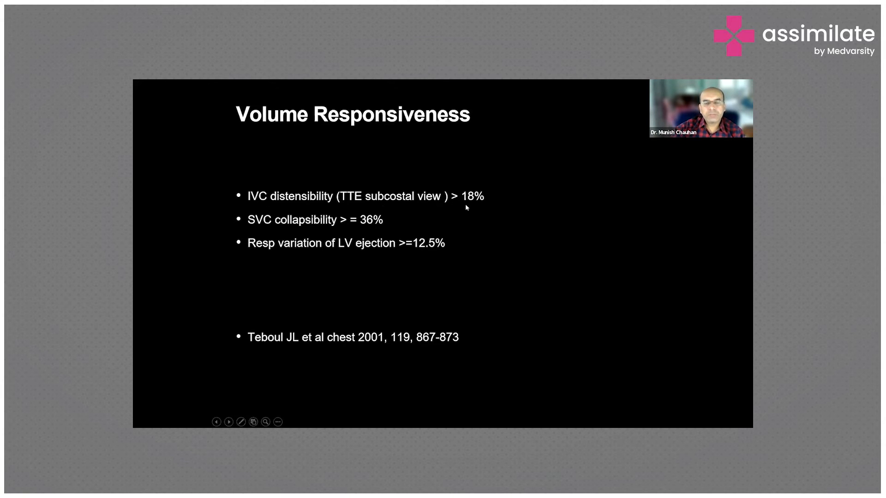
mouse_move(474, 208)
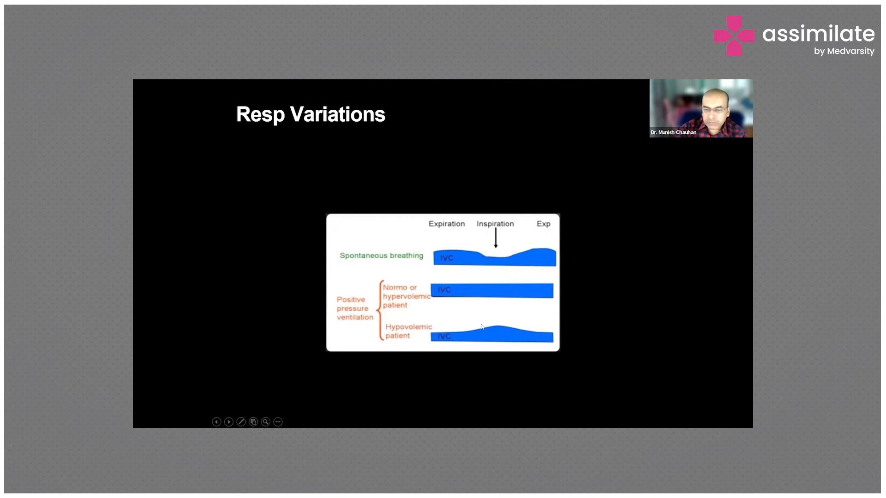
mouse_move(508, 333)
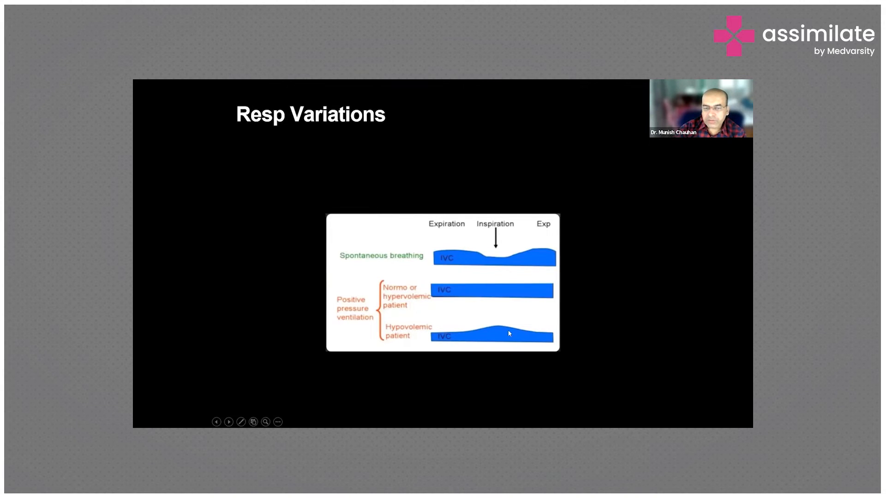
mouse_move(503, 291)
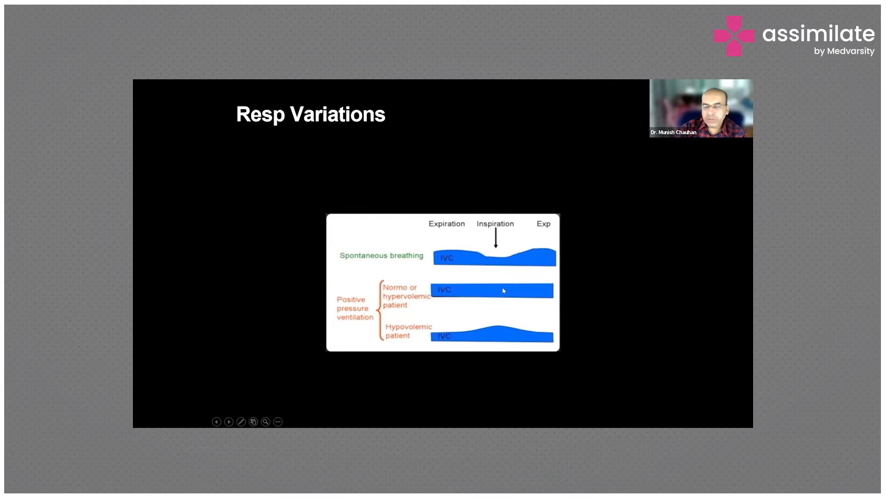
mouse_move(440, 288)
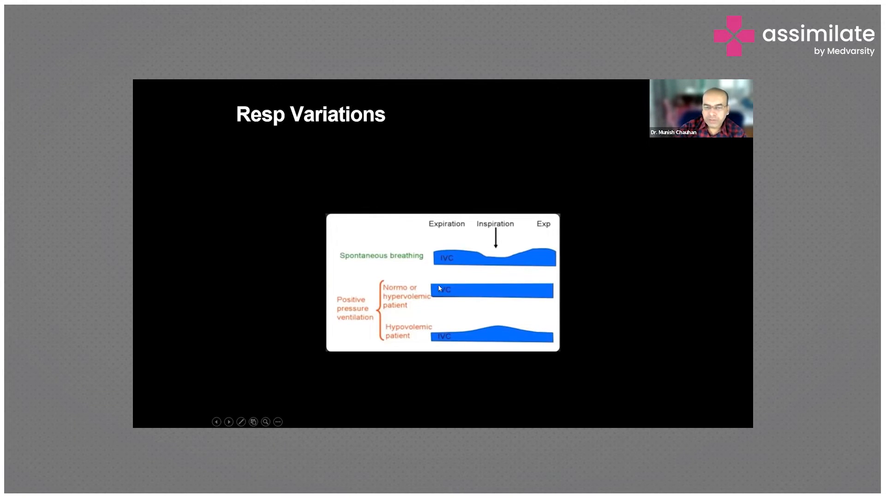
mouse_move(530, 288)
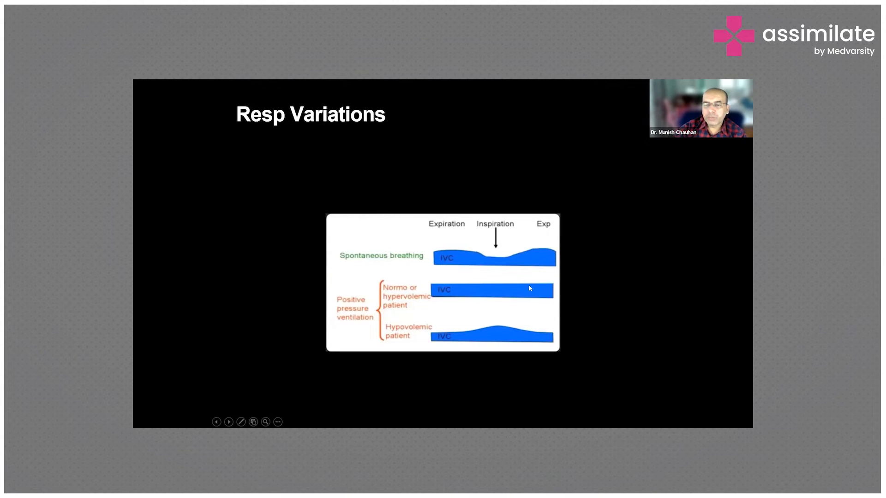
mouse_move(421, 287)
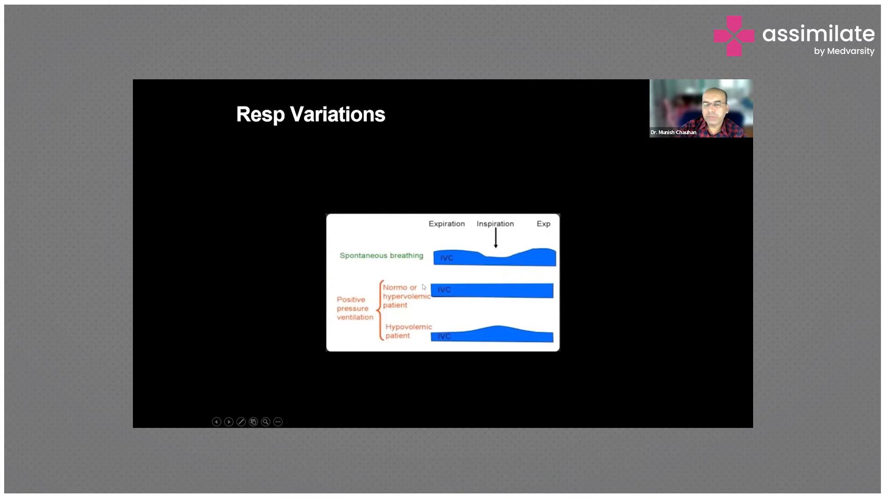
mouse_move(467, 317)
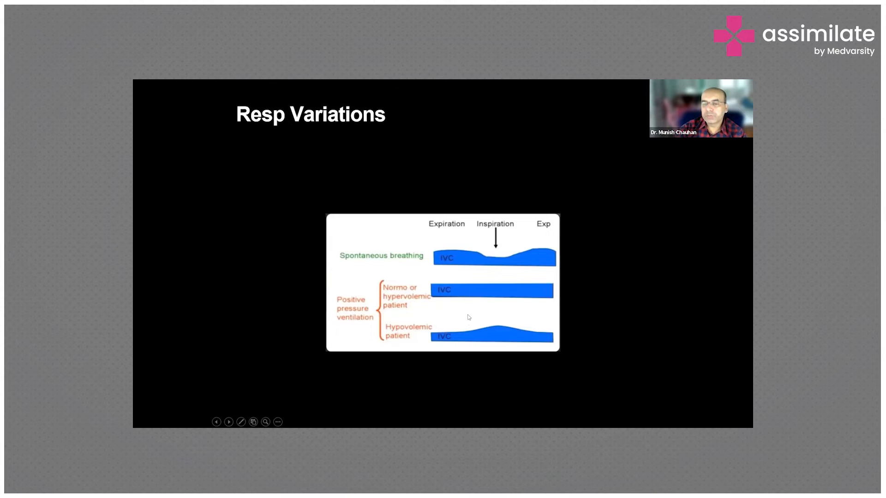
mouse_move(530, 328)
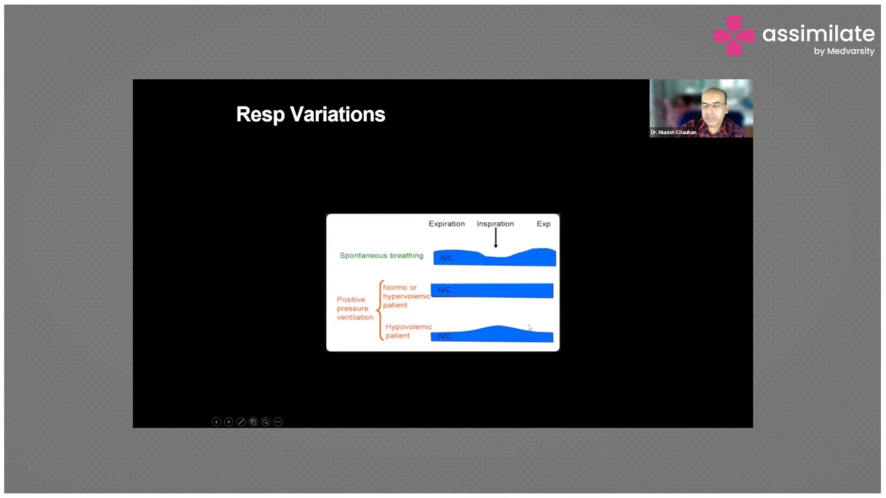
mouse_move(458, 337)
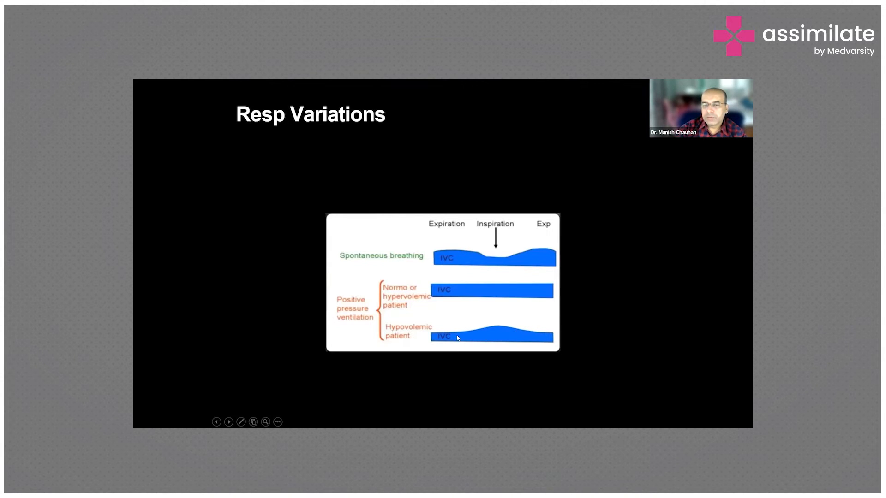
mouse_move(573, 285)
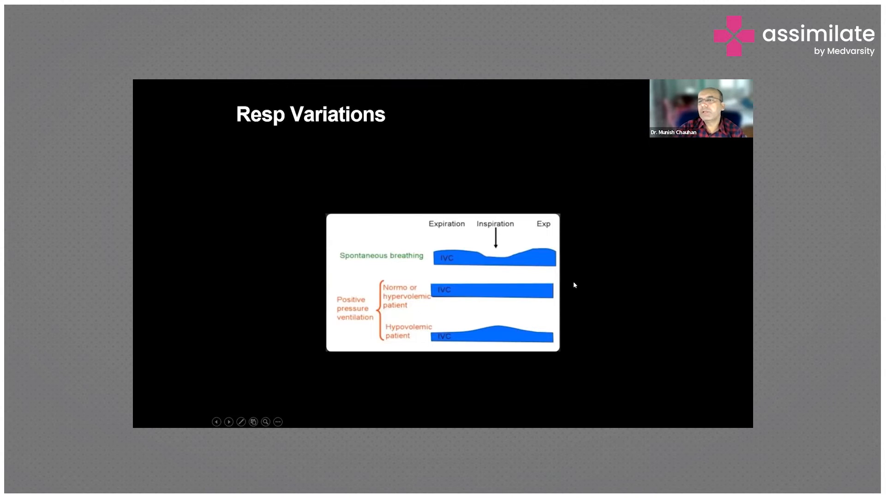
click(228, 422)
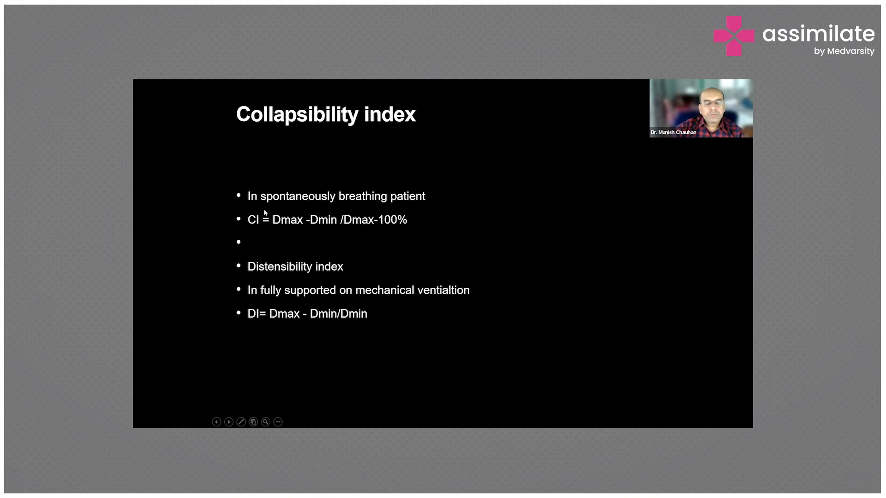
mouse_move(388, 156)
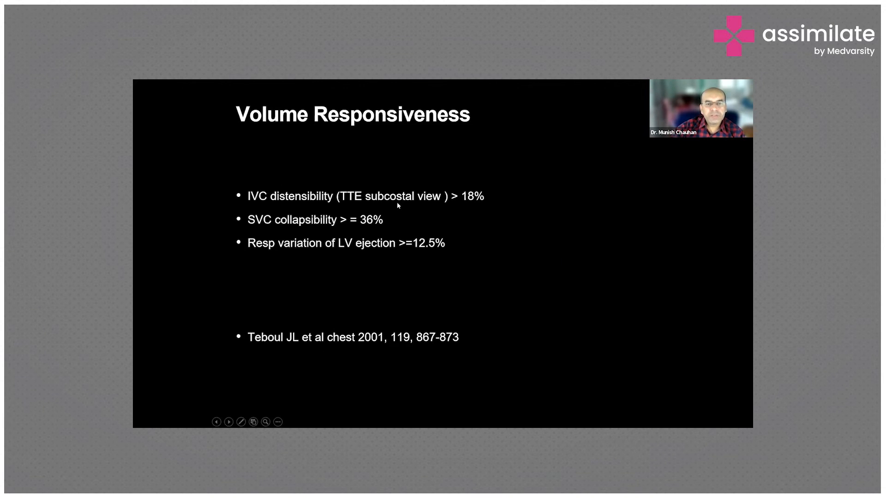
click(228, 422)
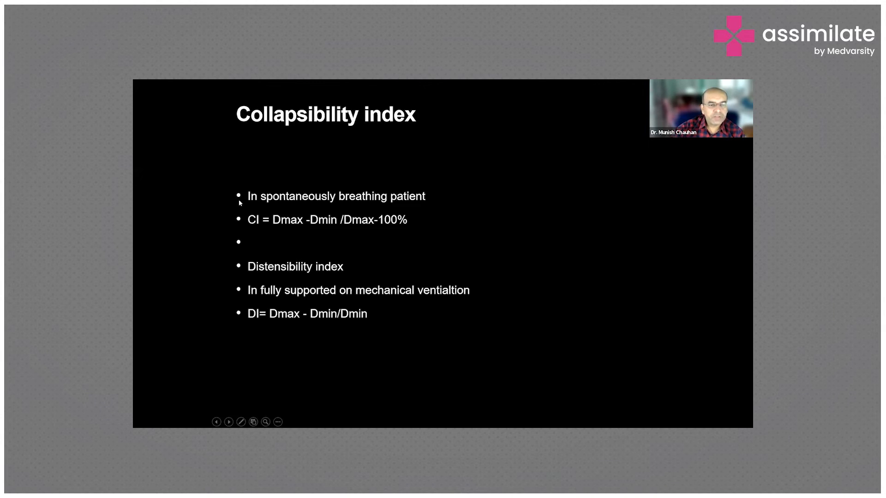
mouse_move(267, 258)
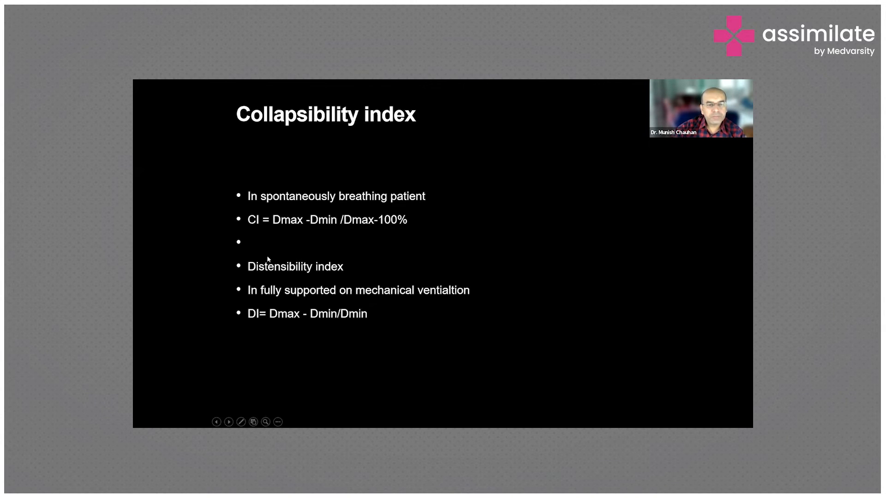
mouse_move(258, 225)
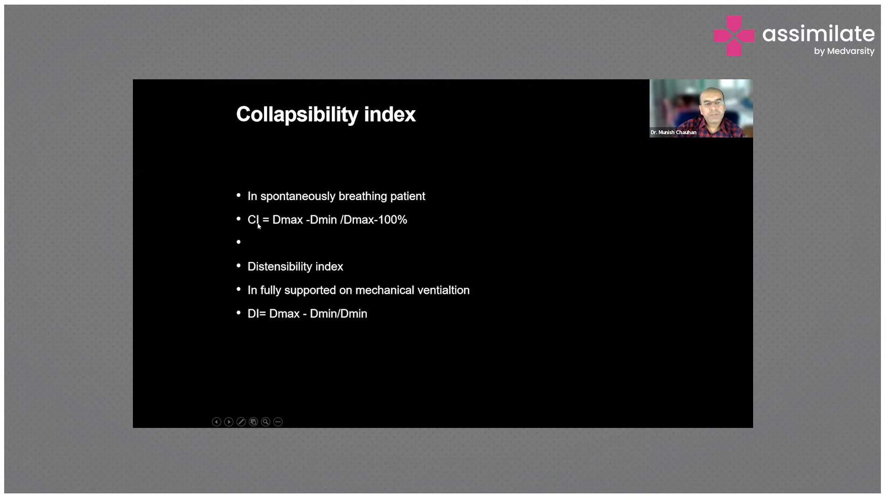
mouse_move(285, 227)
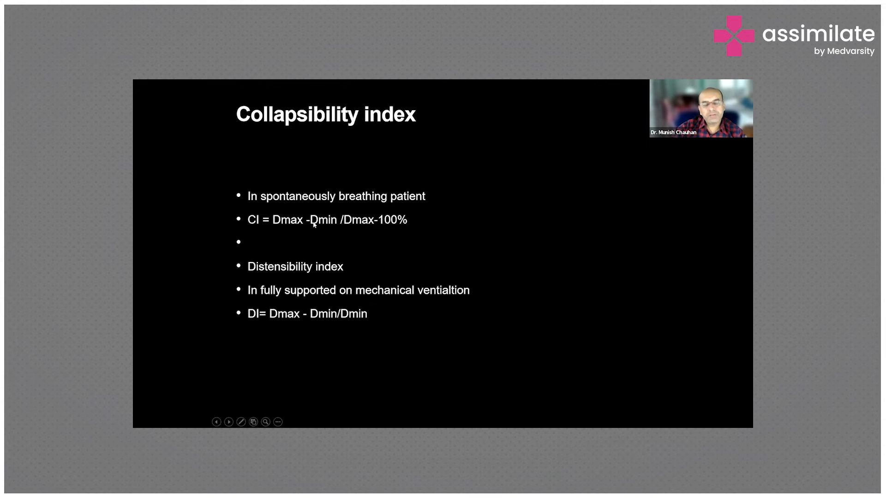
mouse_move(330, 225)
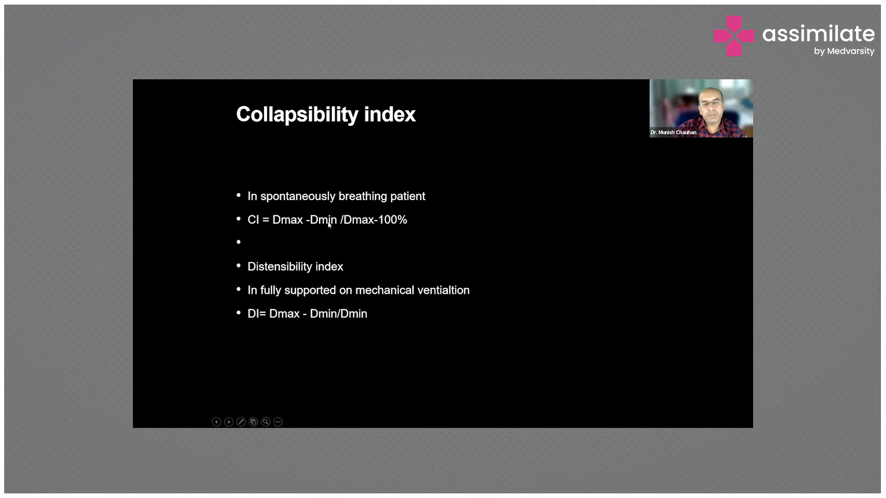
click(228, 421)
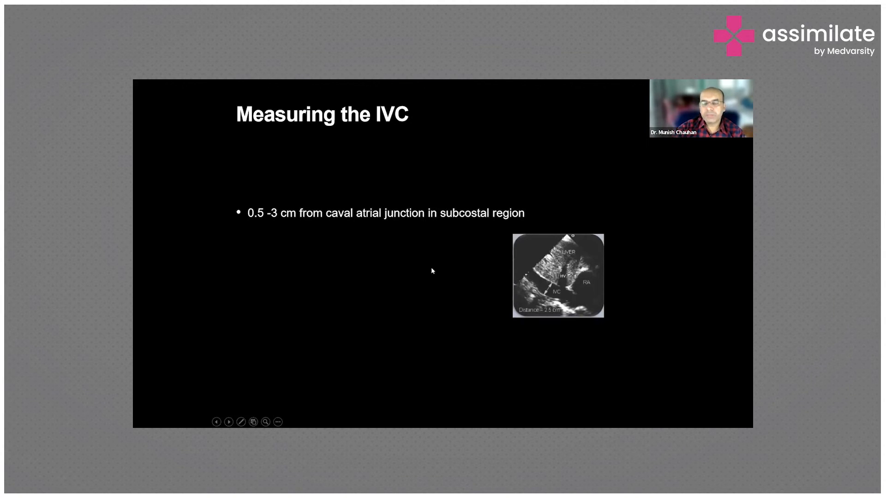
click(228, 422)
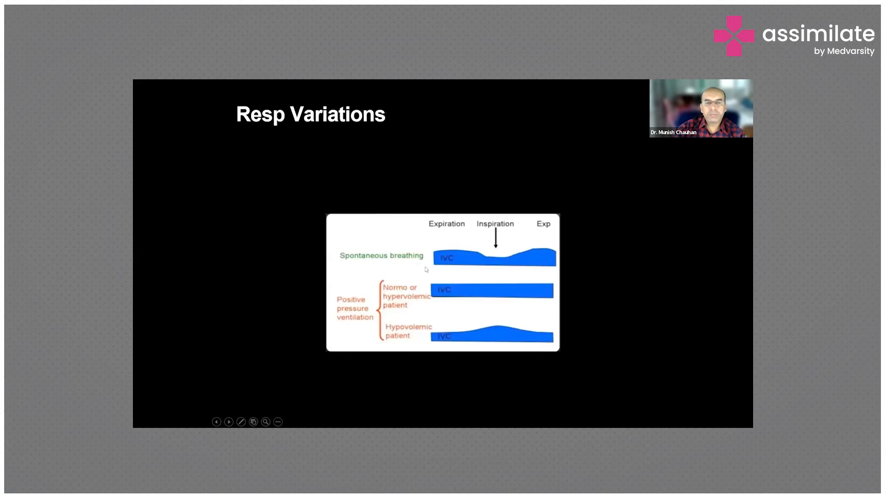
click(228, 422)
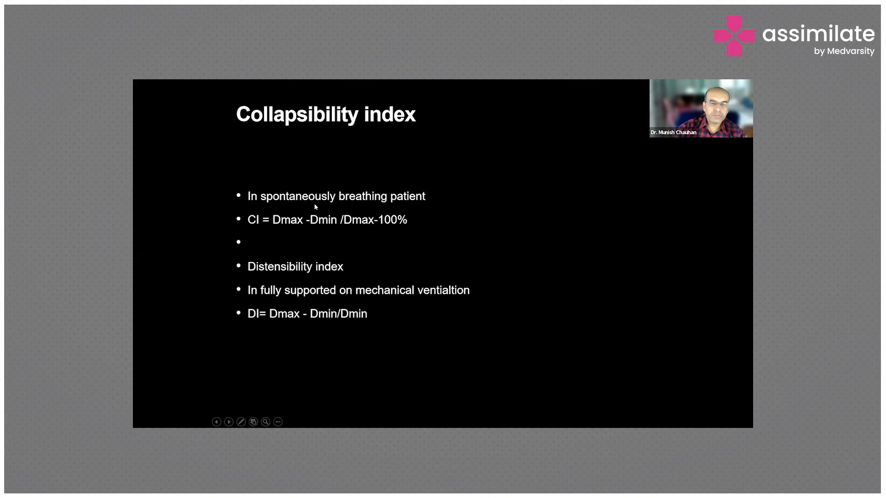
mouse_move(365, 227)
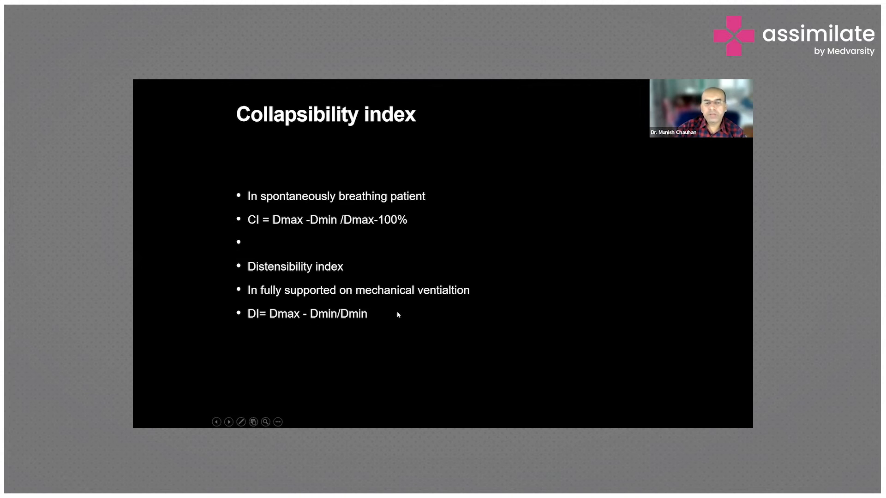
mouse_move(288, 323)
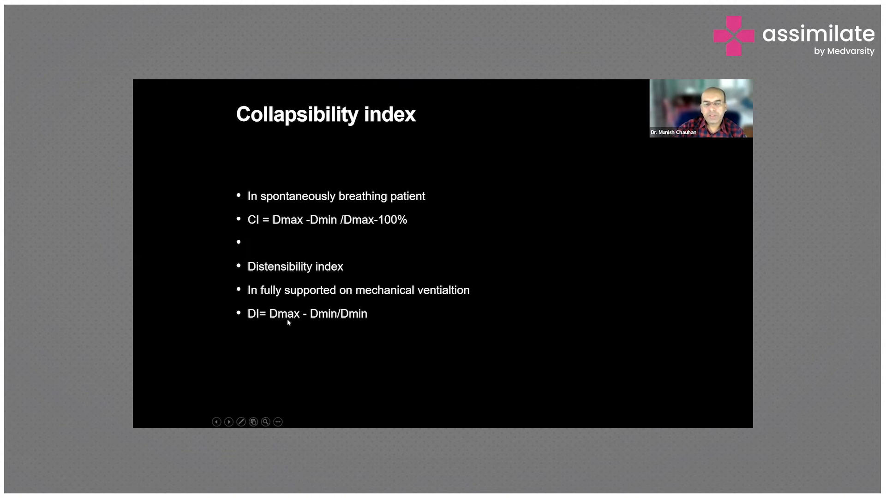
mouse_move(499, 323)
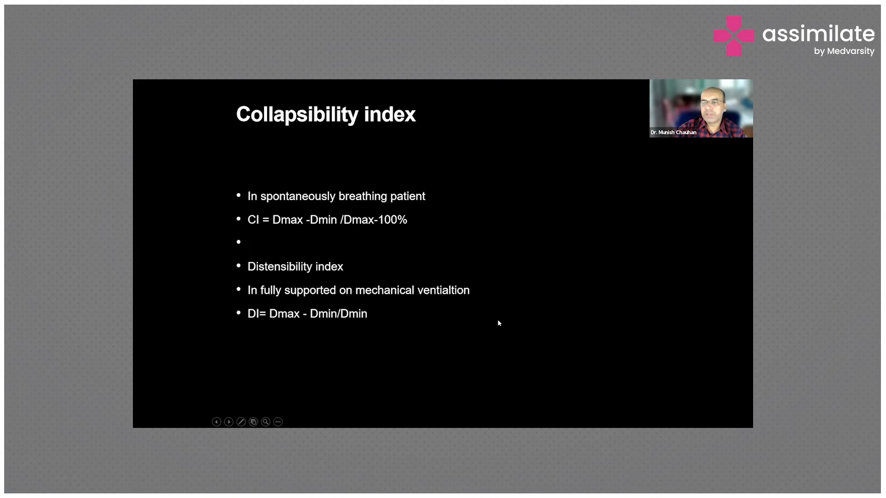
click(228, 422)
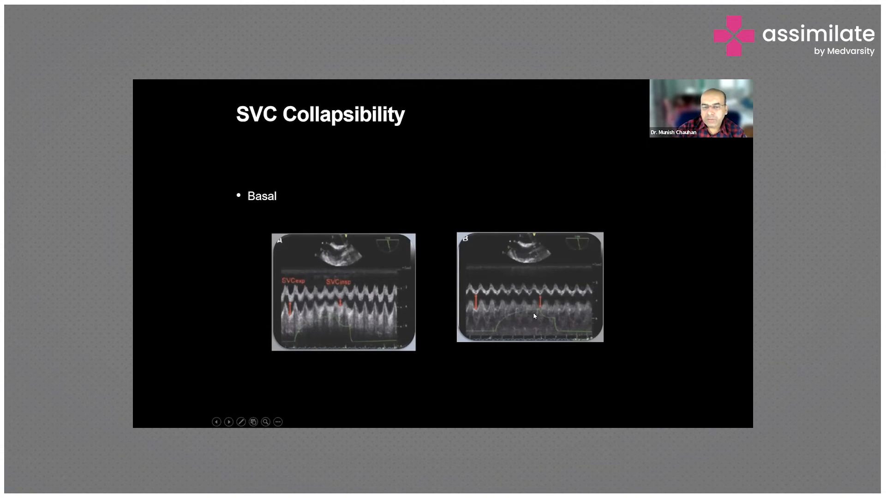
mouse_move(658, 289)
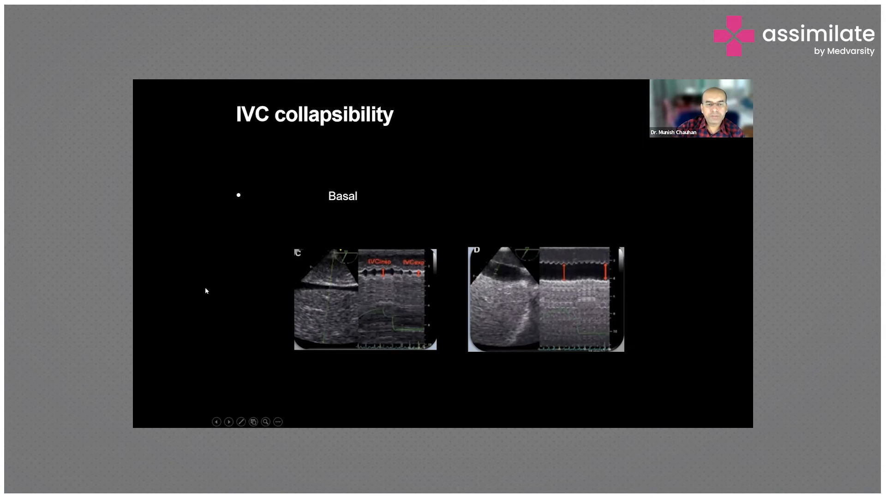
mouse_move(384, 274)
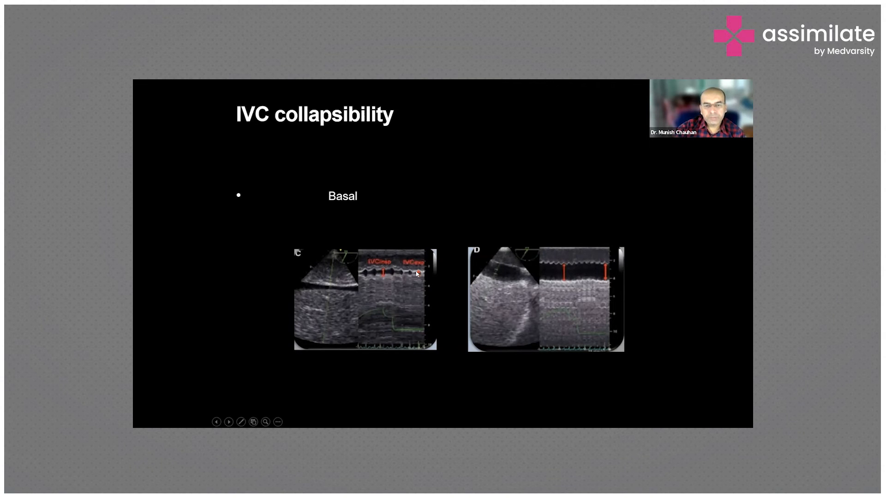
mouse_move(338, 255)
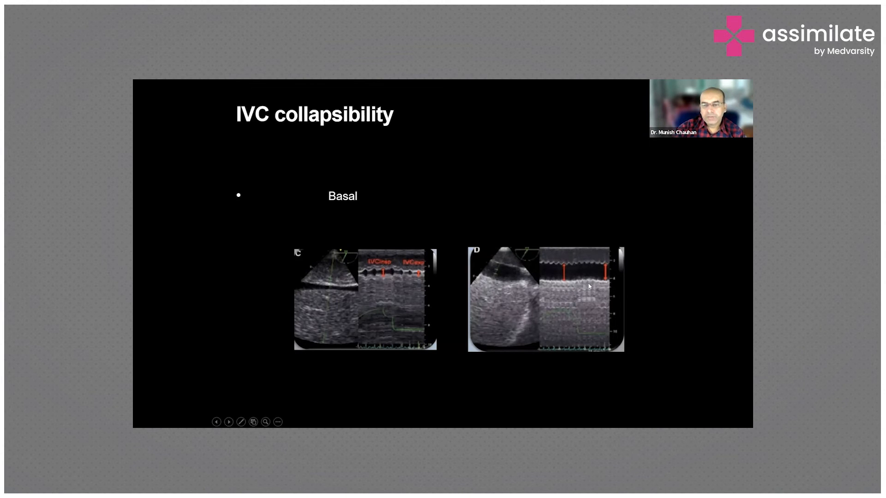
mouse_move(563, 266)
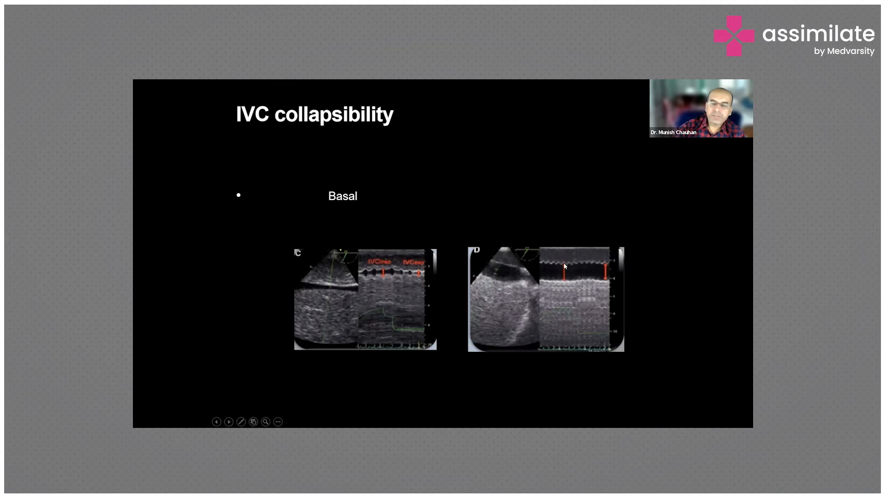
mouse_move(668, 277)
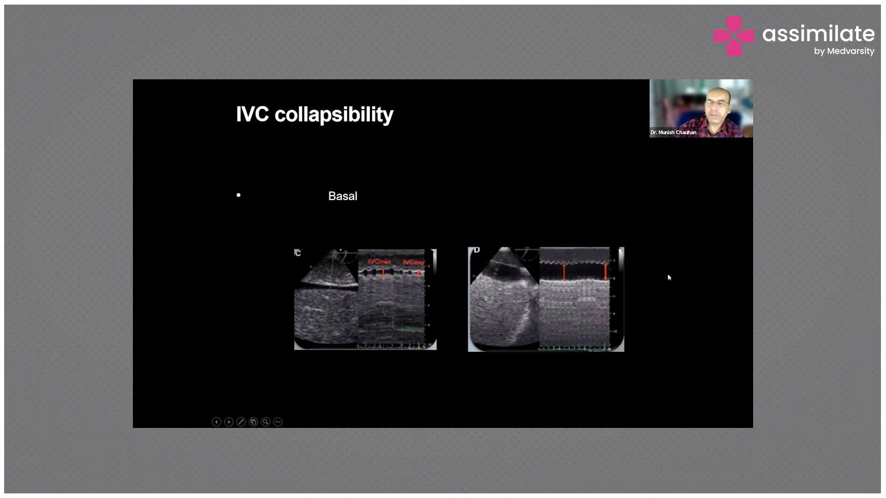
mouse_move(388, 272)
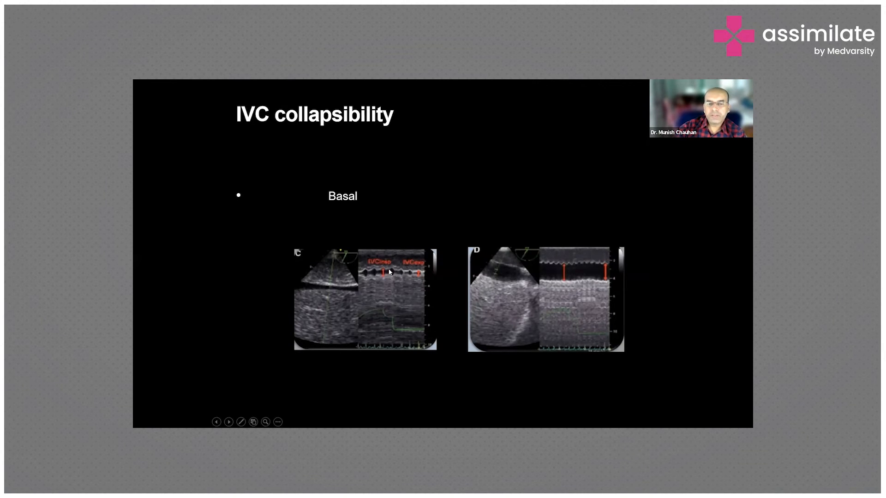
click(228, 422)
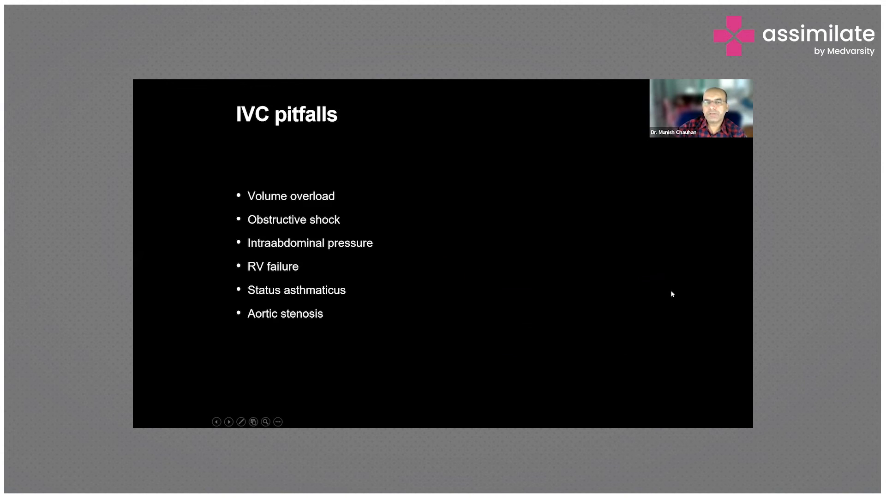
mouse_move(487, 297)
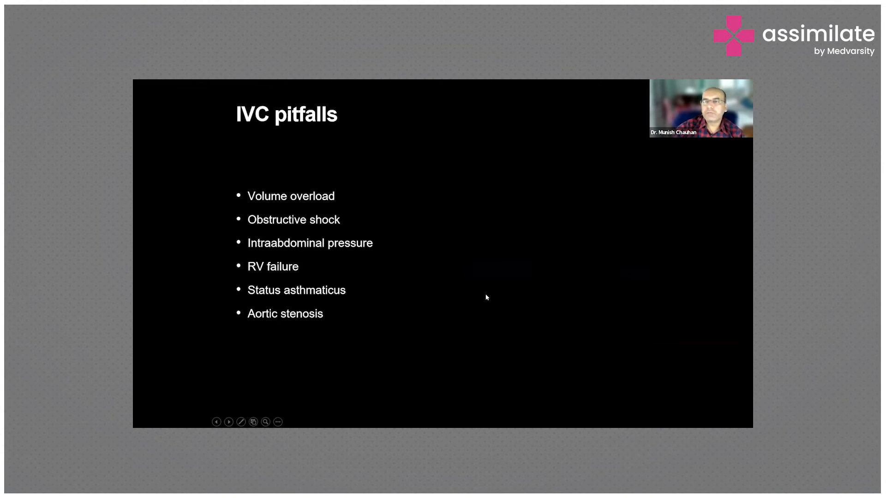
mouse_move(326, 190)
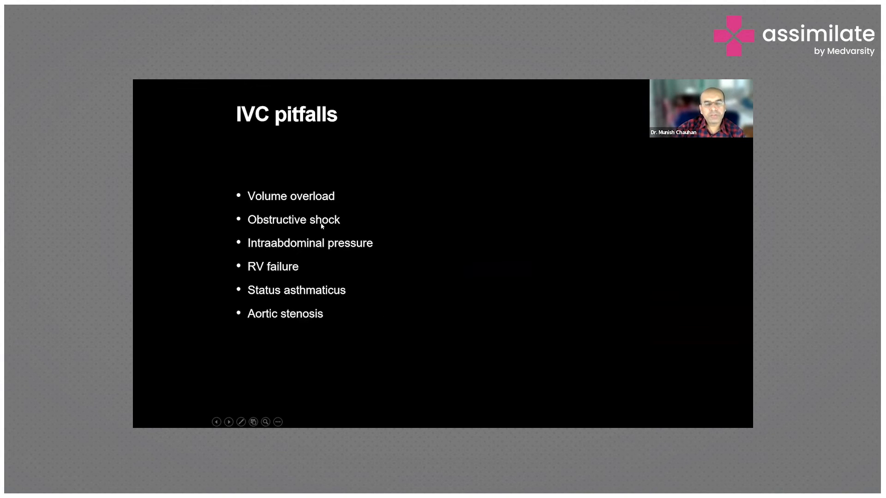
mouse_move(280, 271)
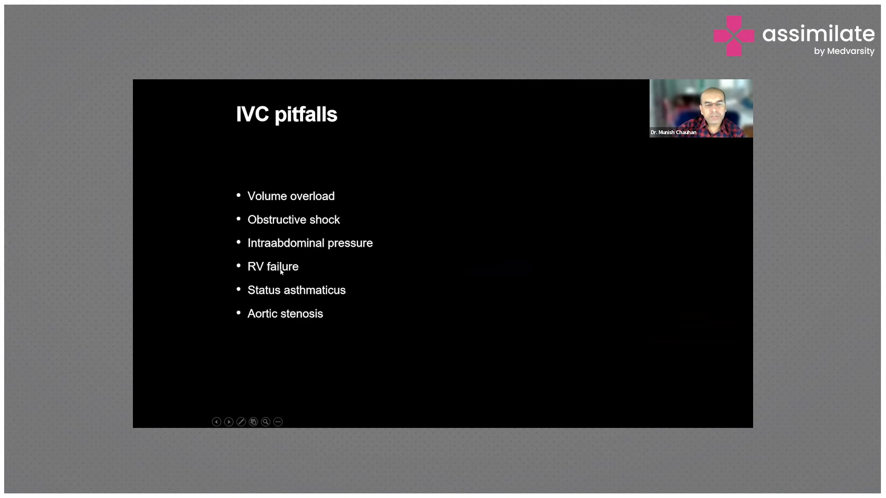
mouse_move(289, 324)
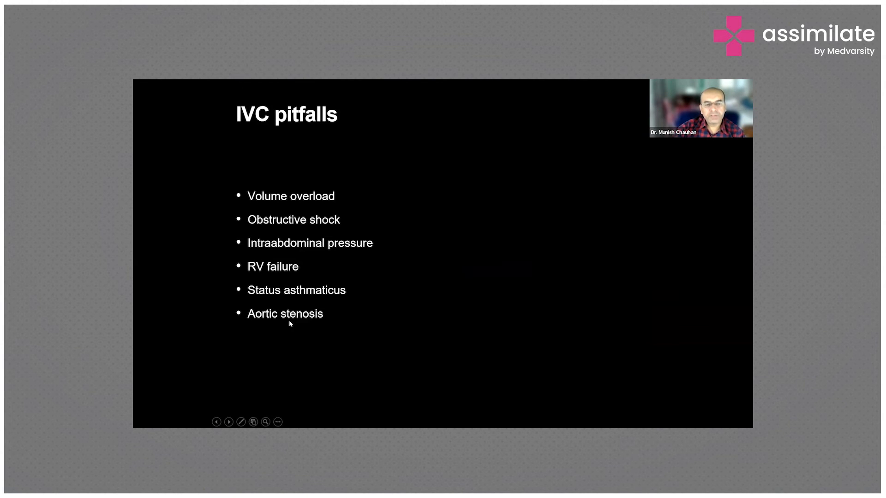
mouse_move(459, 296)
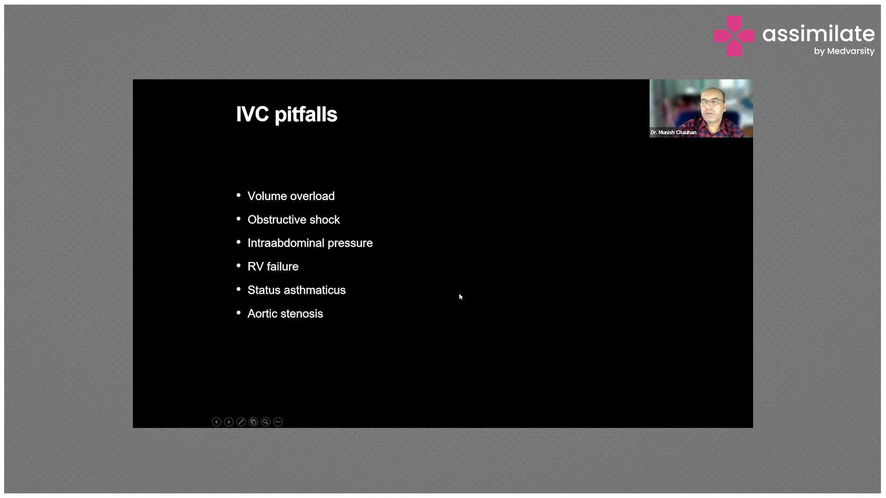
click(228, 422)
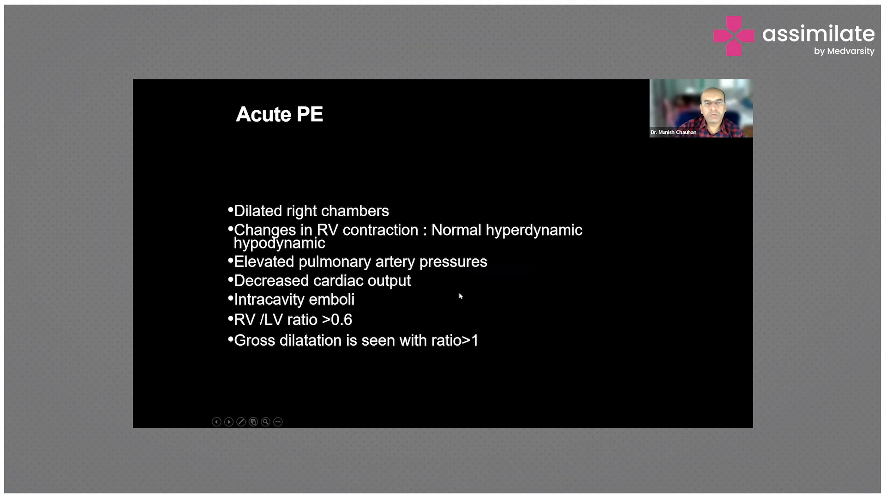
mouse_move(471, 288)
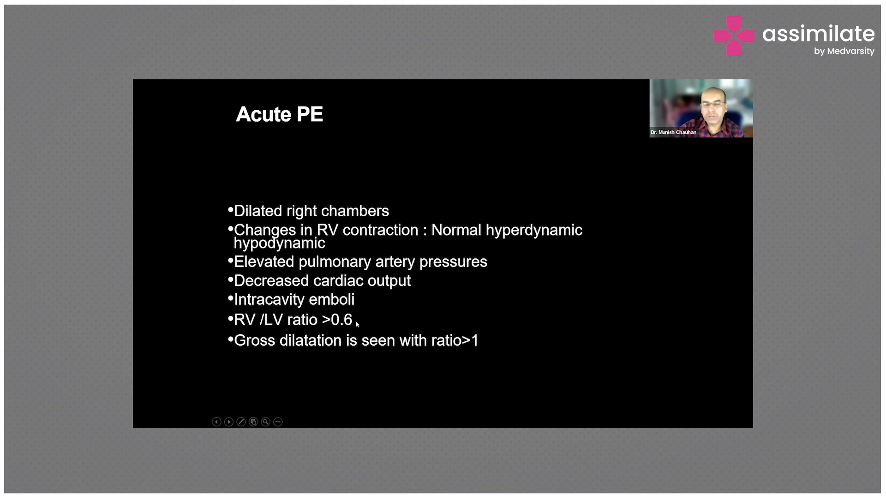
click(230, 422)
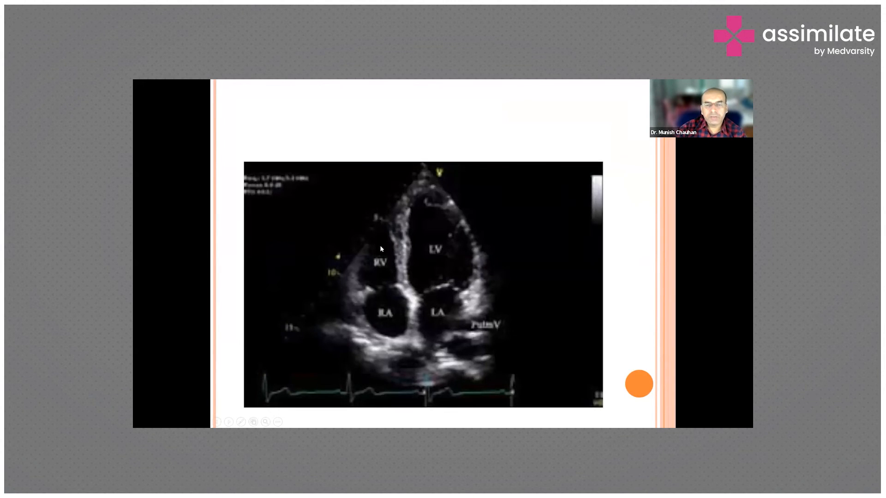
mouse_move(419, 216)
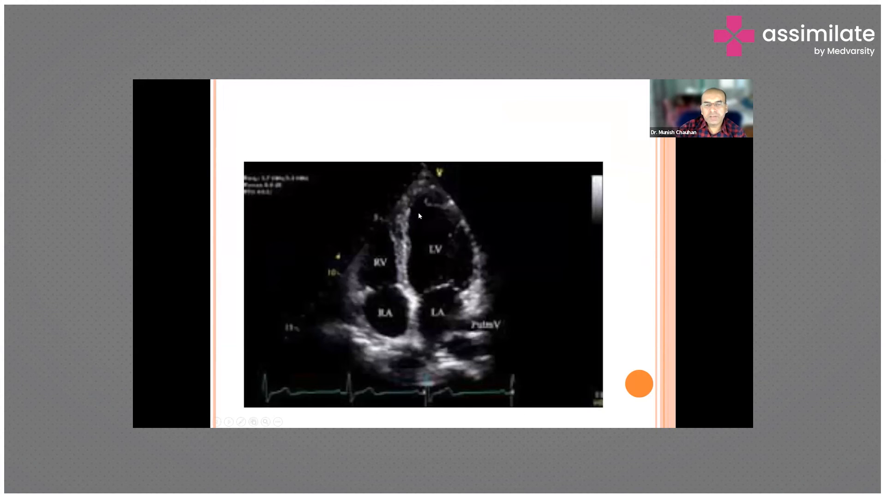
mouse_move(424, 235)
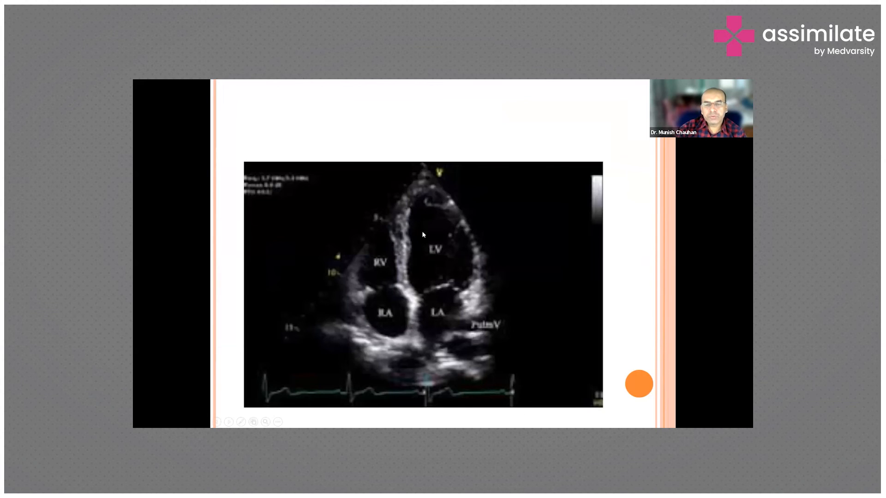
mouse_move(427, 296)
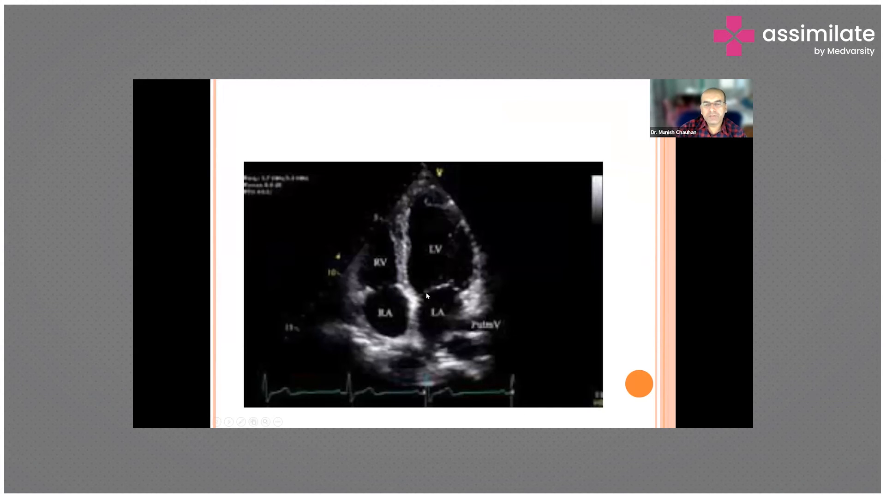
mouse_move(405, 213)
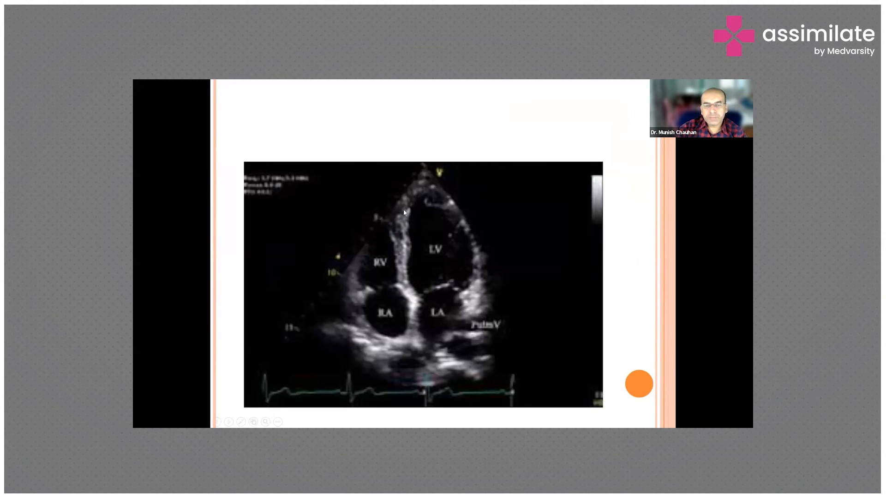
mouse_move(409, 283)
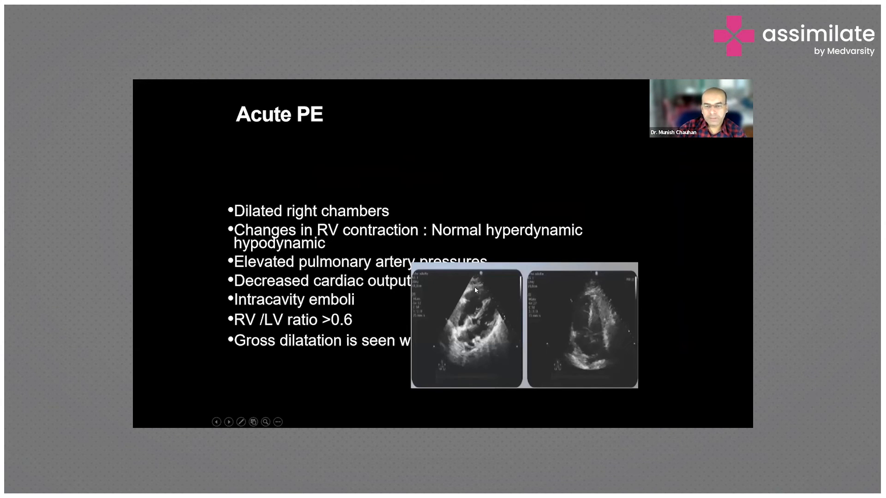
mouse_move(580, 305)
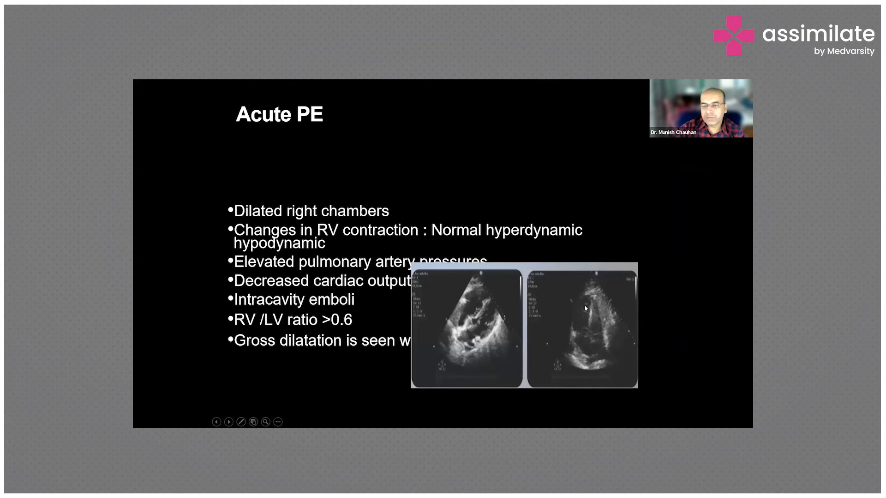
mouse_move(597, 318)
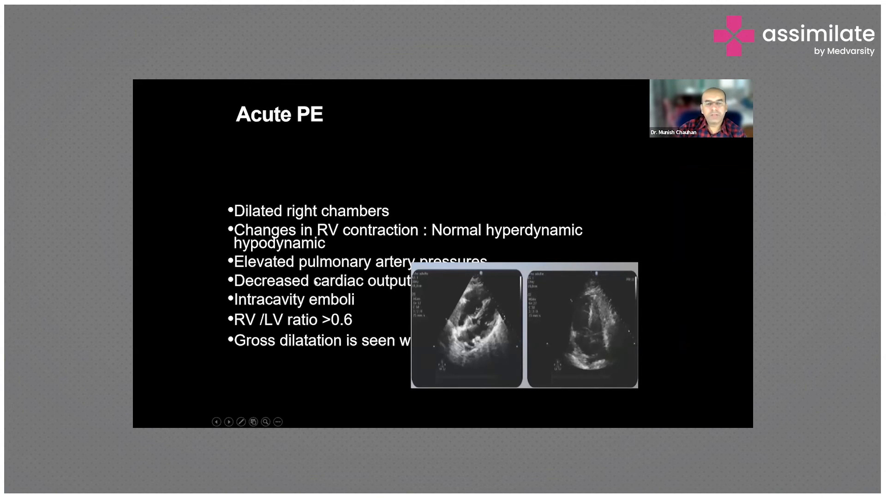
mouse_move(479, 295)
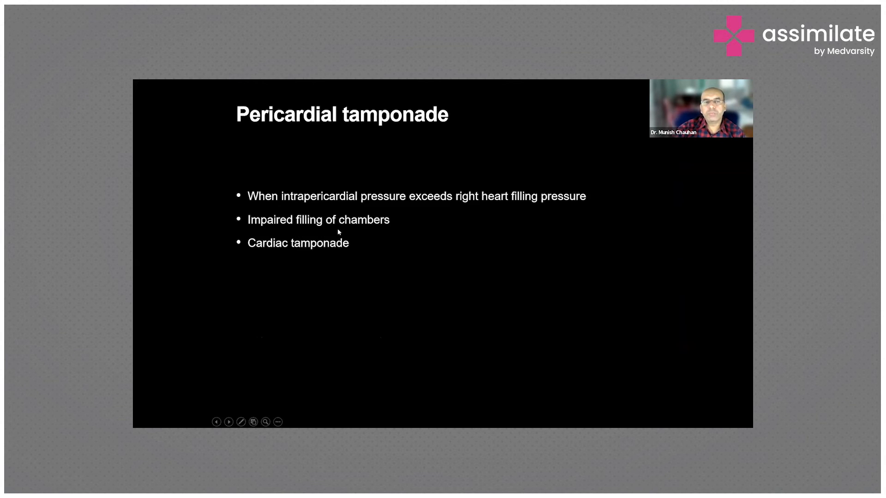
mouse_move(387, 235)
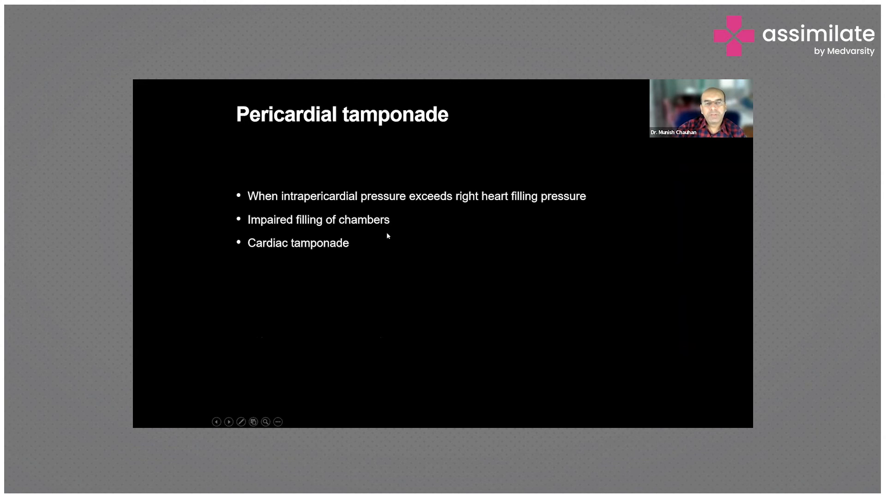
mouse_move(354, 225)
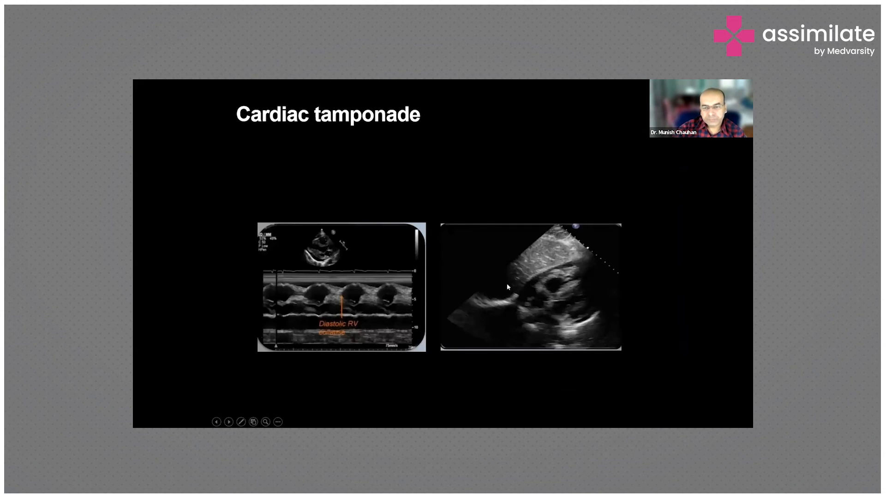
mouse_move(585, 327)
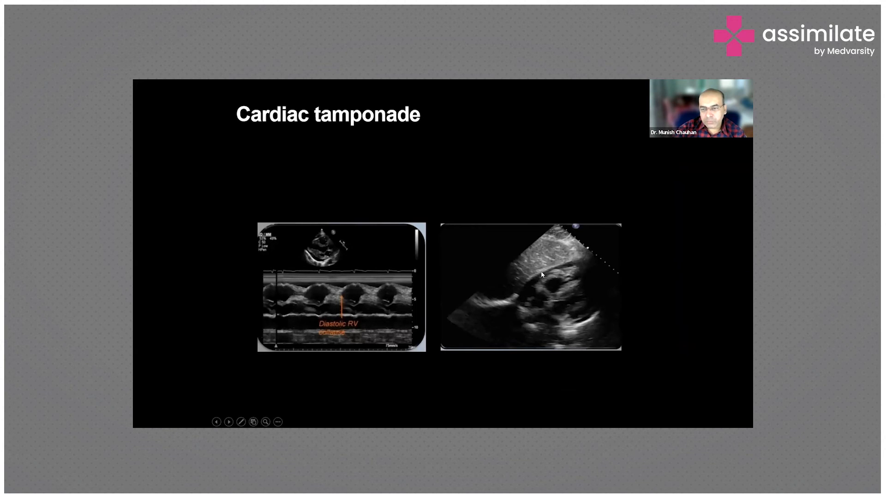
mouse_move(522, 319)
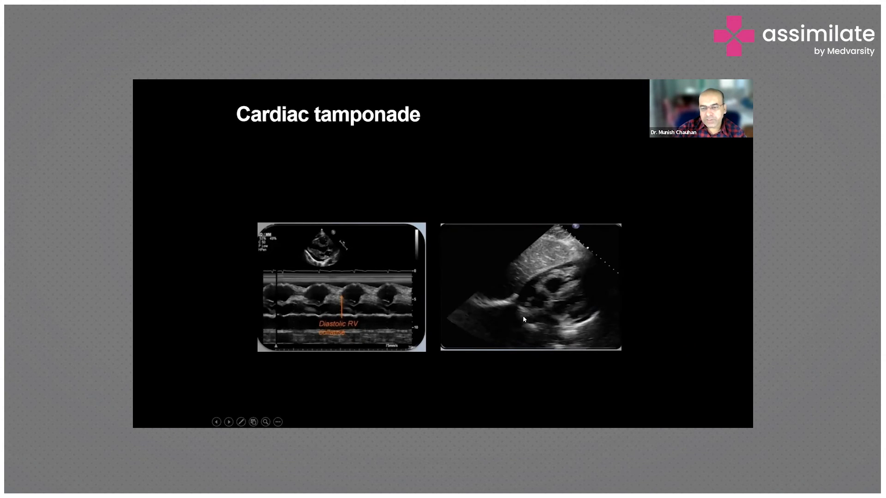
mouse_move(516, 330)
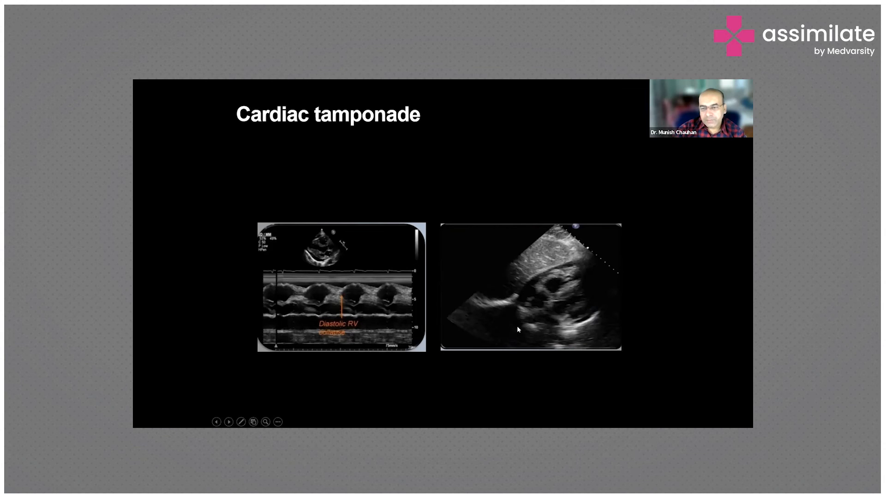
mouse_move(317, 263)
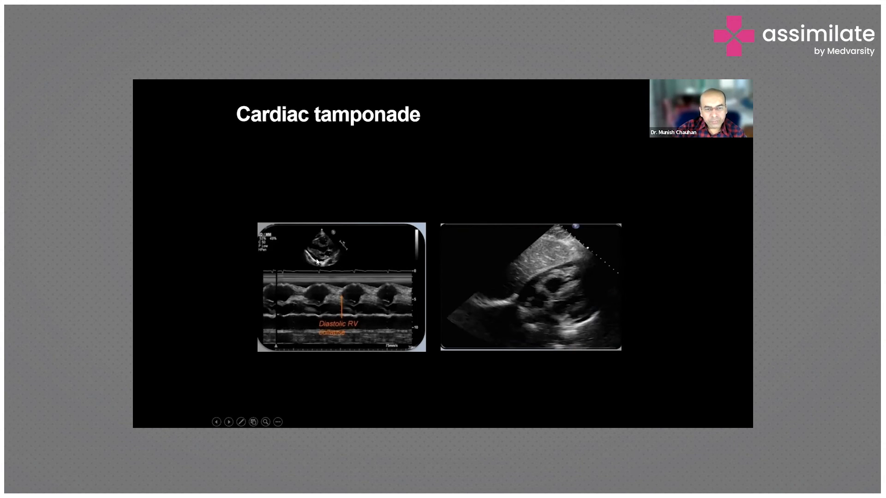
mouse_move(341, 298)
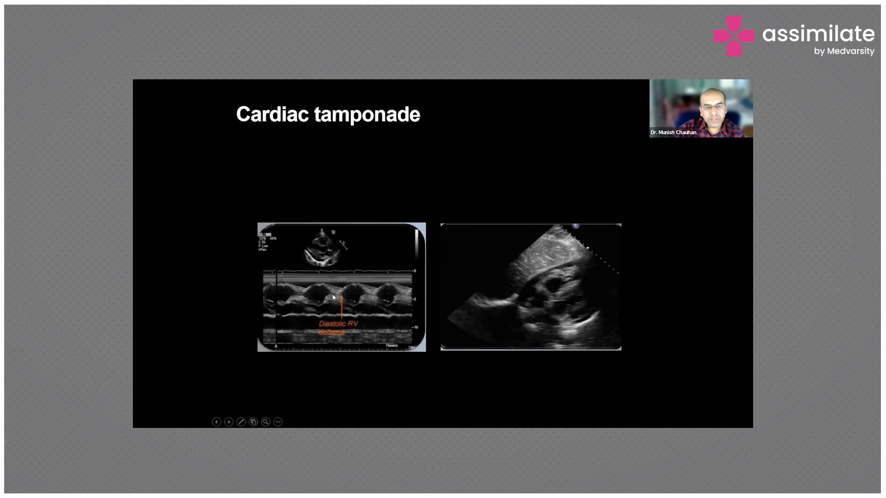
mouse_move(324, 242)
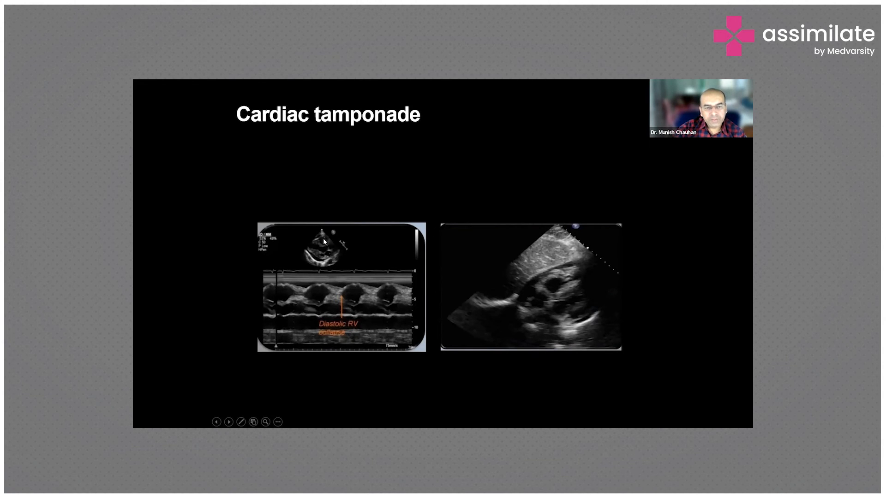
mouse_move(338, 296)
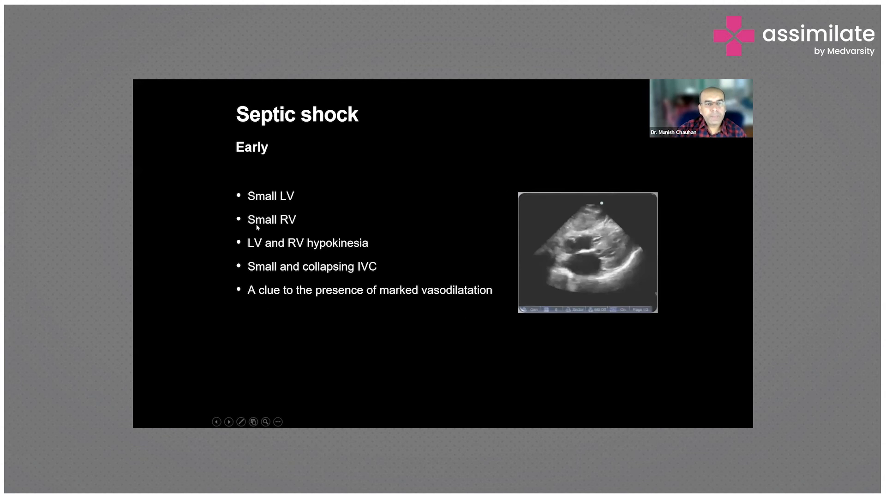
mouse_move(293, 212)
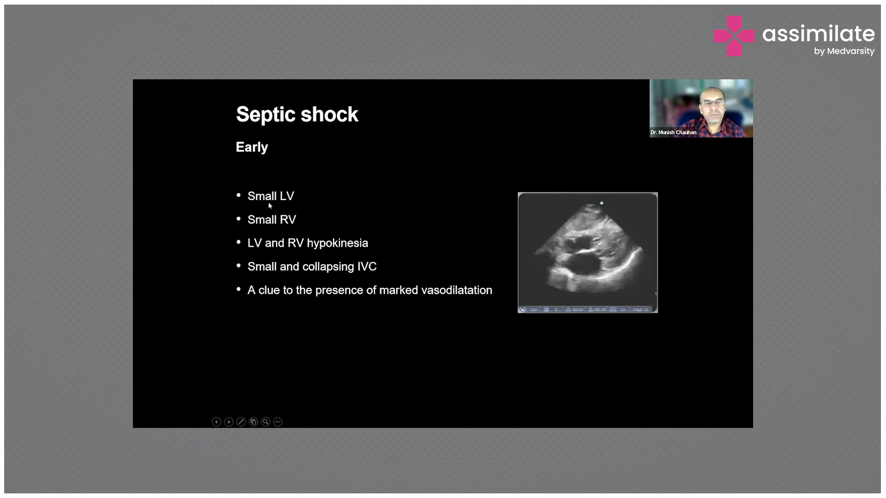
mouse_move(276, 206)
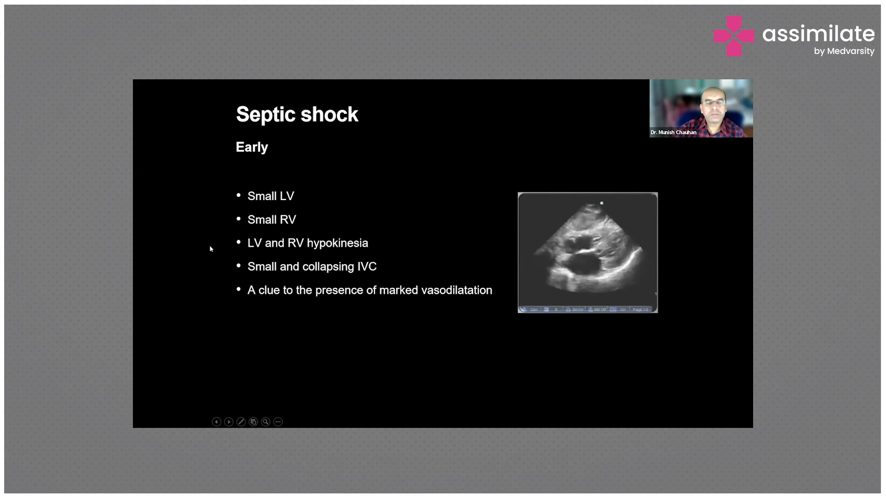
mouse_move(368, 192)
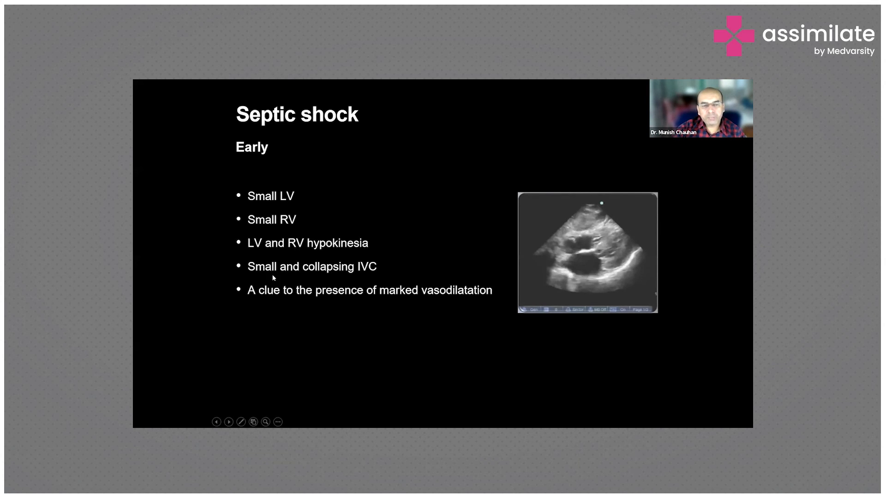
mouse_move(496, 300)
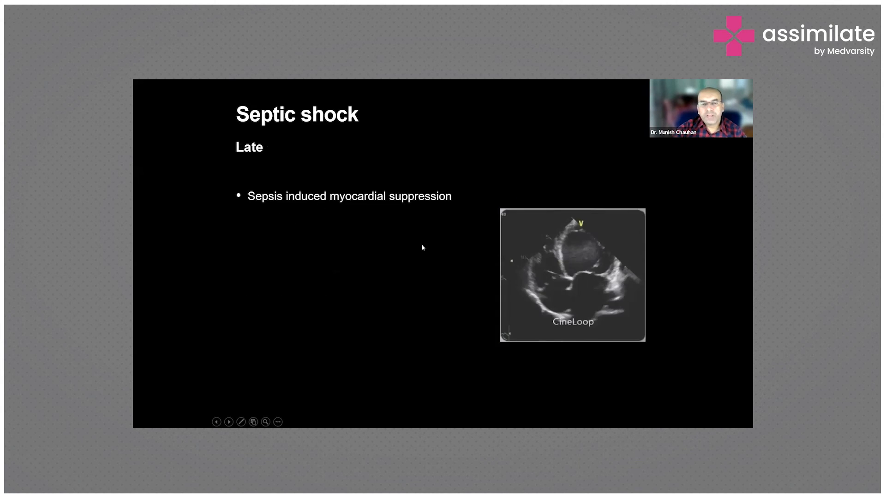
mouse_move(561, 248)
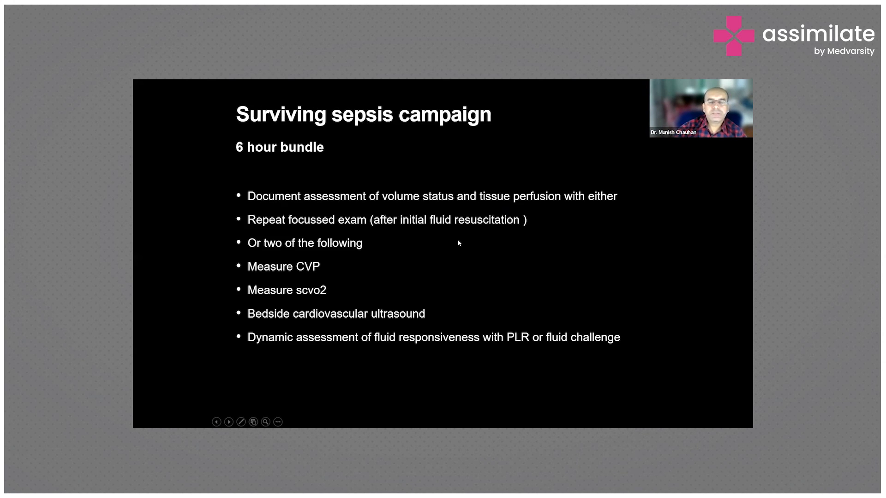
mouse_move(242, 218)
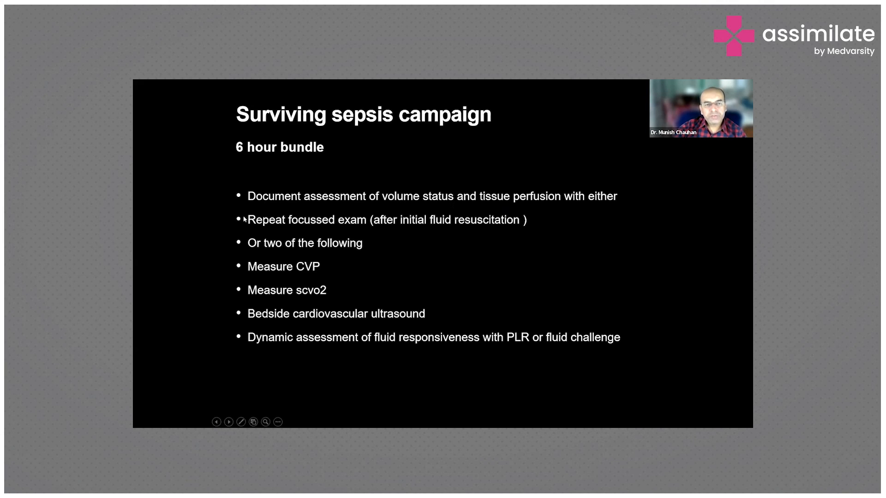
mouse_move(306, 199)
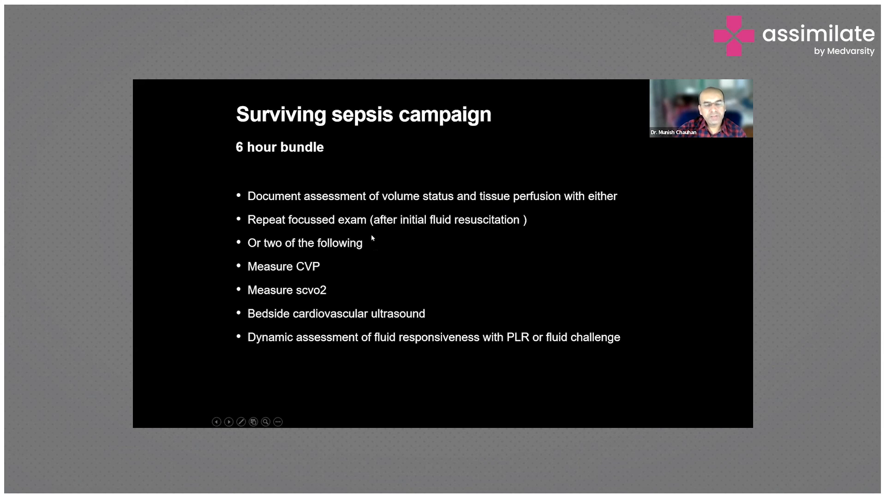
mouse_move(358, 250)
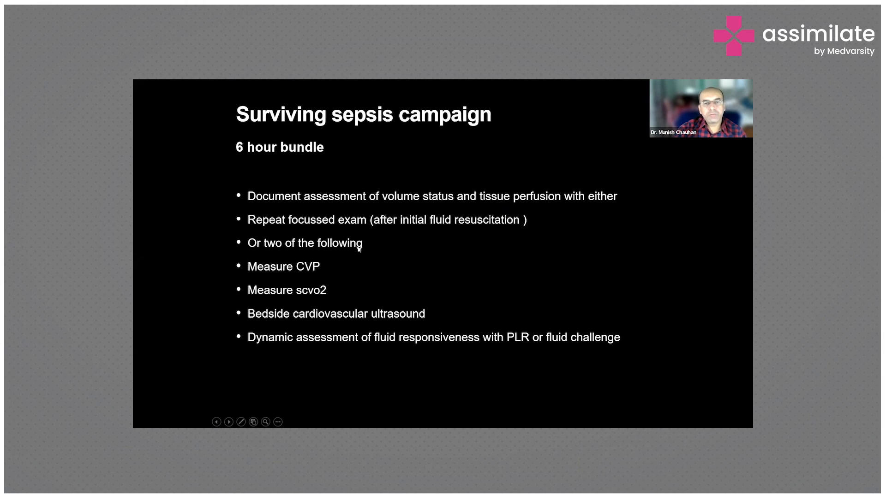
mouse_move(315, 229)
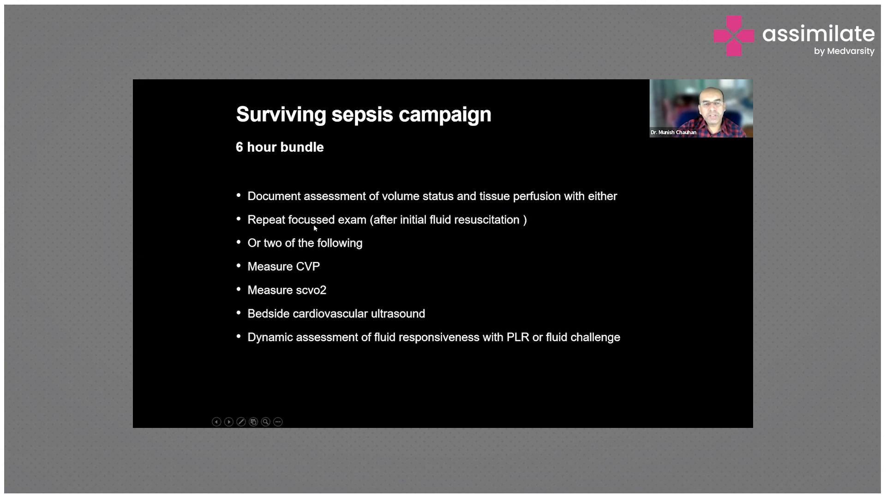
mouse_move(307, 294)
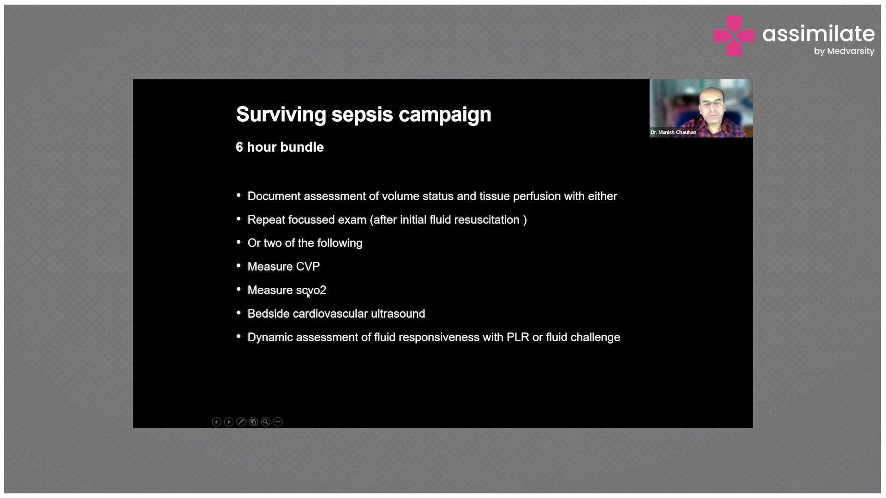
mouse_move(220, 307)
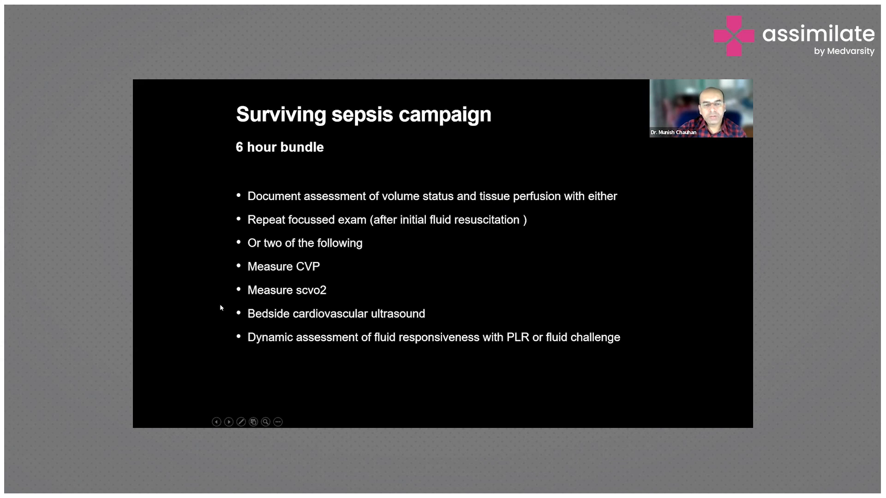
mouse_move(432, 246)
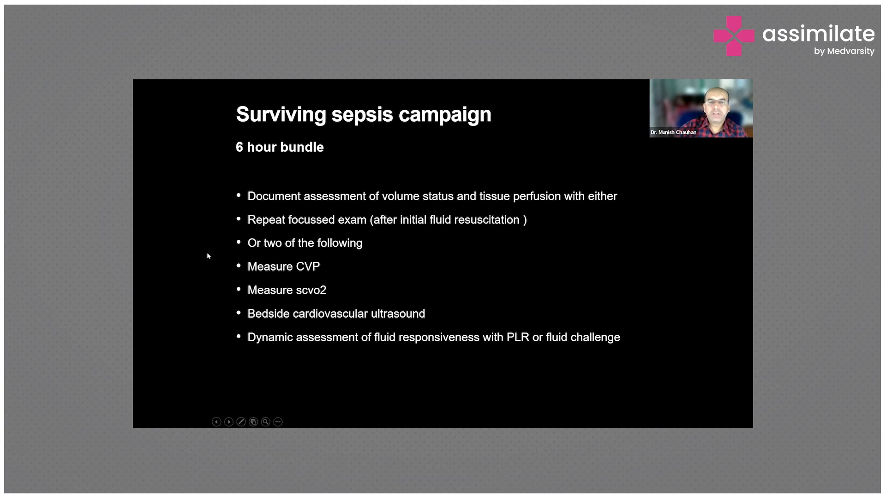
mouse_move(440, 262)
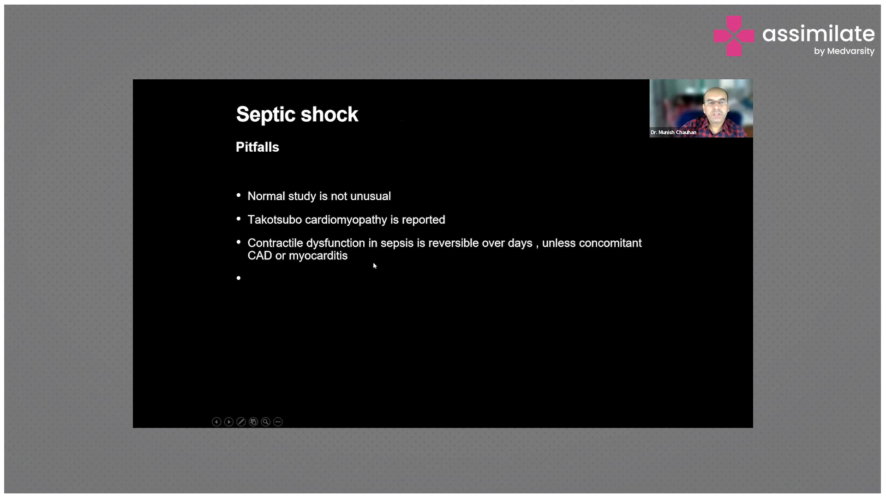
click(228, 422)
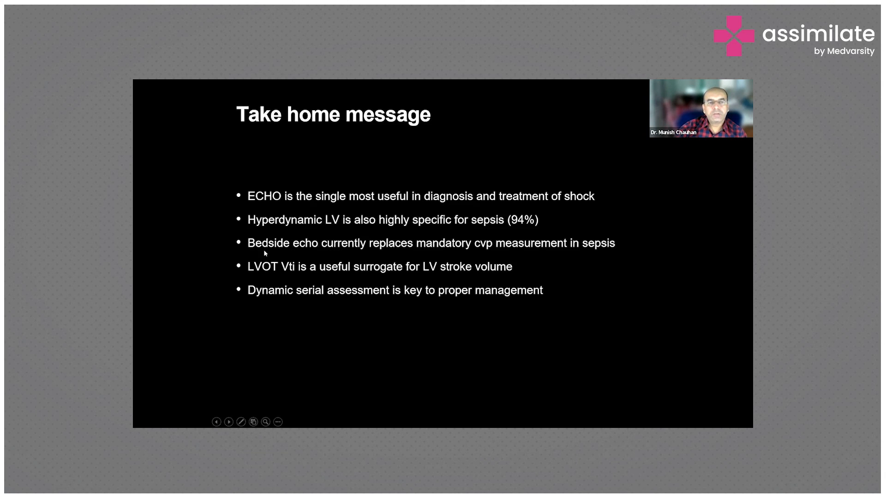
mouse_move(374, 222)
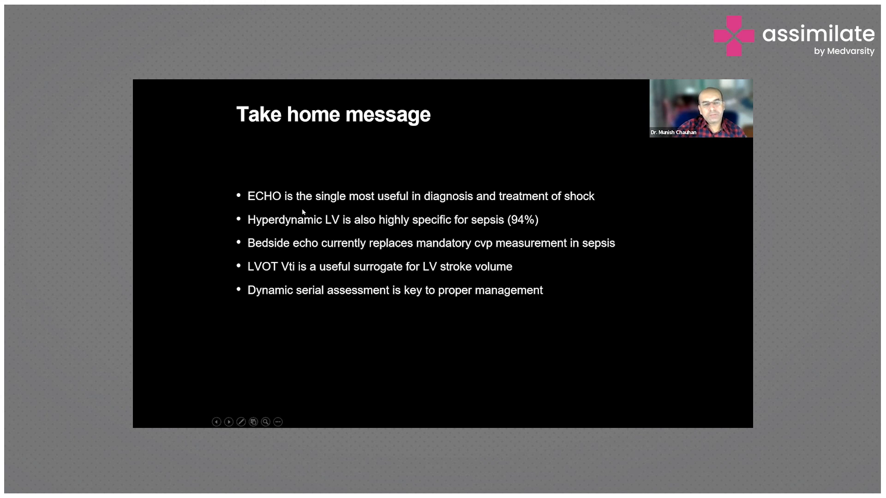
mouse_move(288, 219)
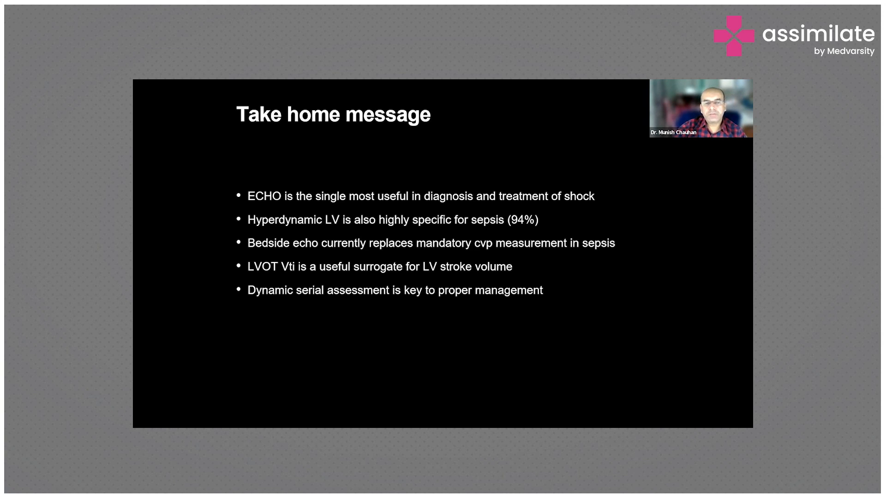
mouse_move(271, 276)
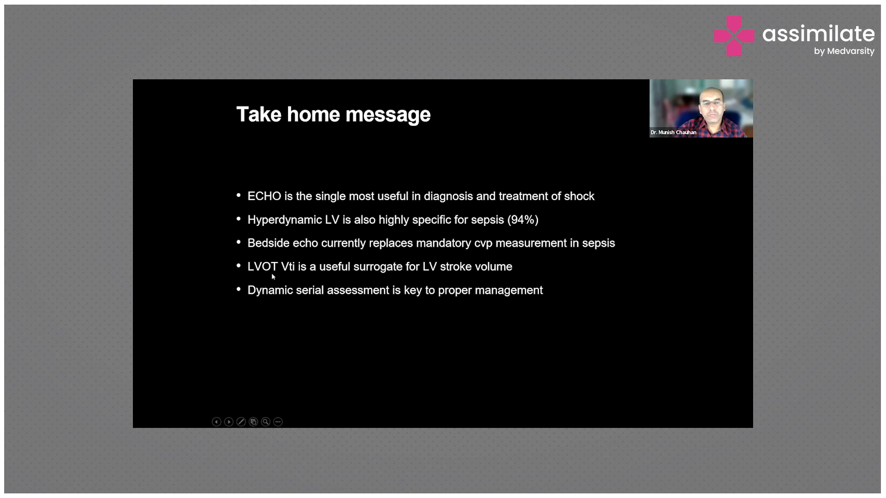
mouse_move(266, 258)
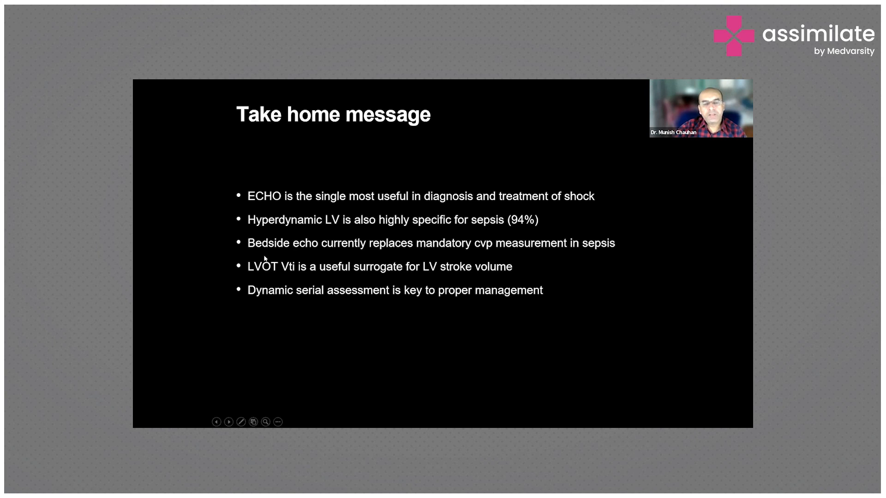
mouse_move(510, 251)
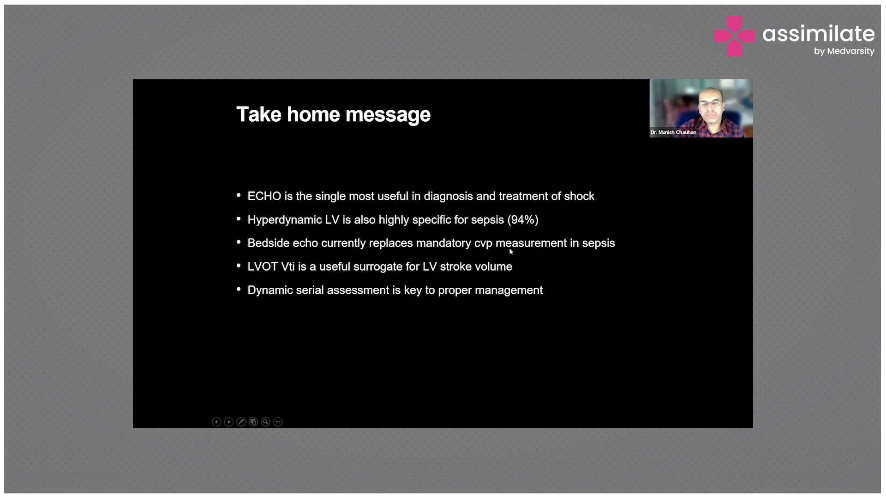
mouse_move(241, 282)
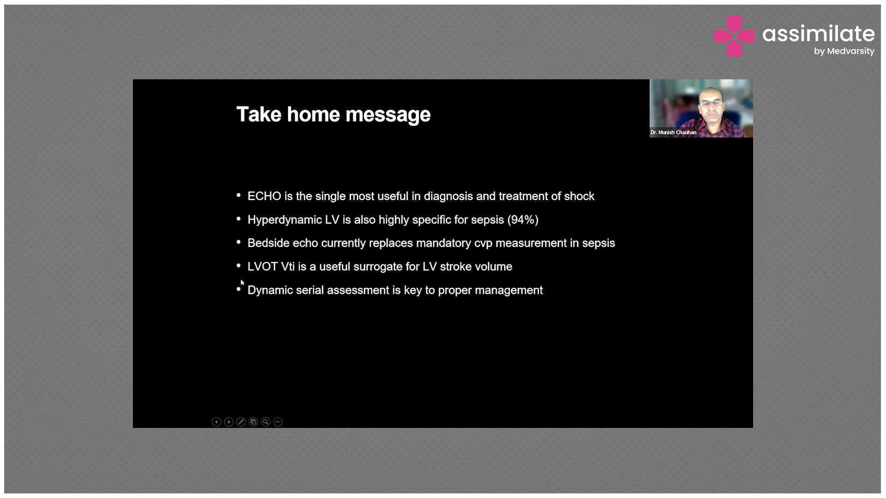
mouse_move(220, 292)
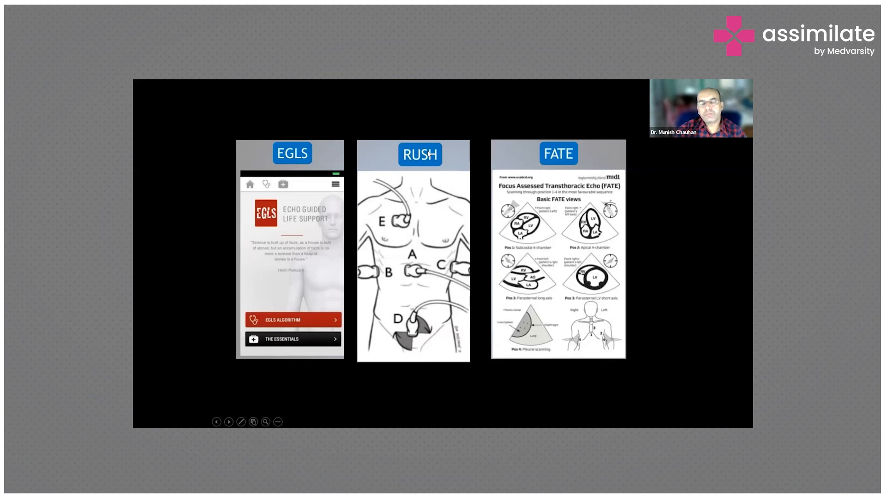
mouse_move(444, 207)
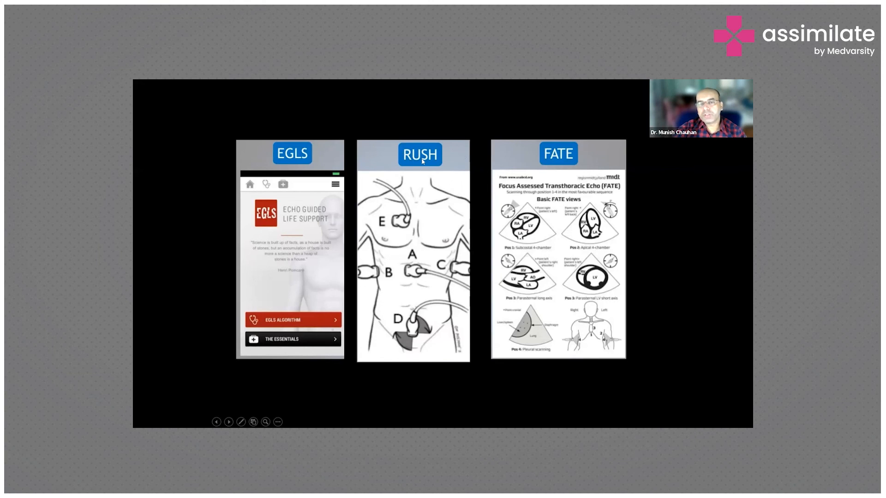
mouse_move(555, 157)
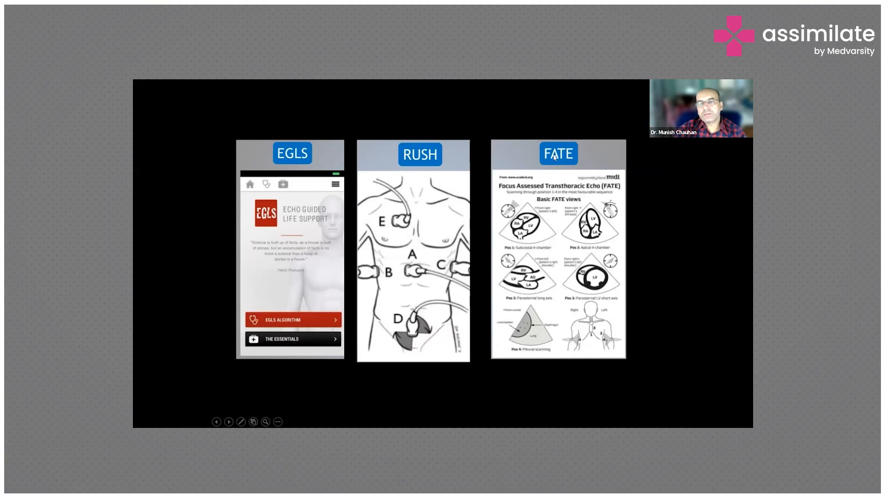
mouse_move(407, 243)
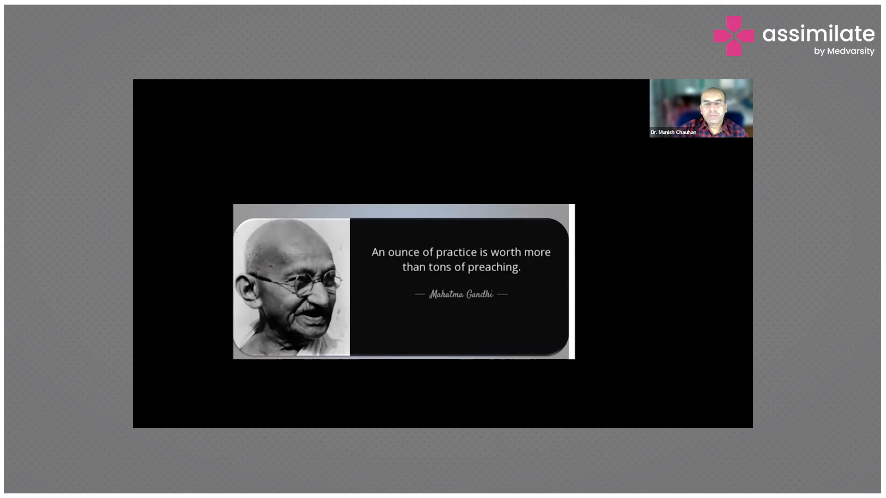
mouse_move(450, 199)
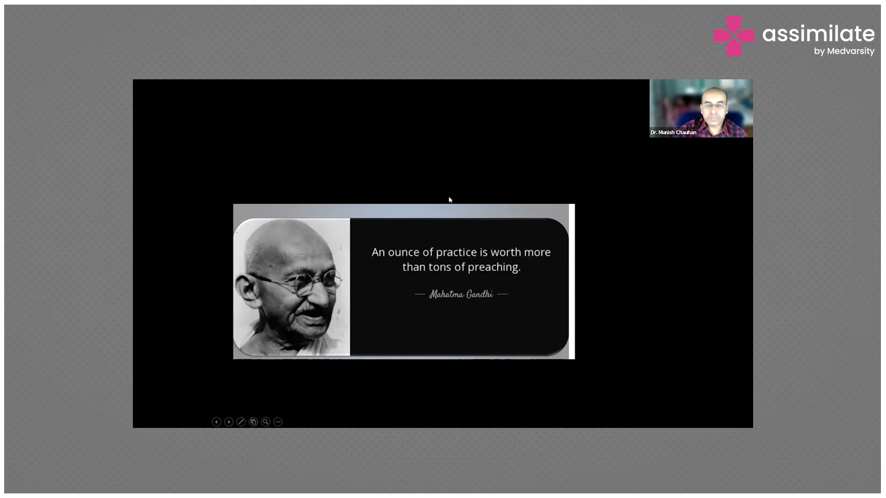
mouse_move(418, 184)
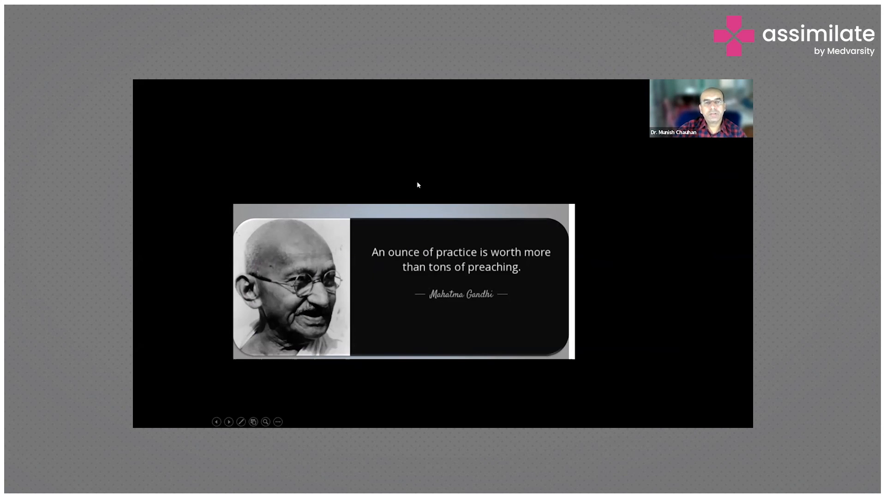